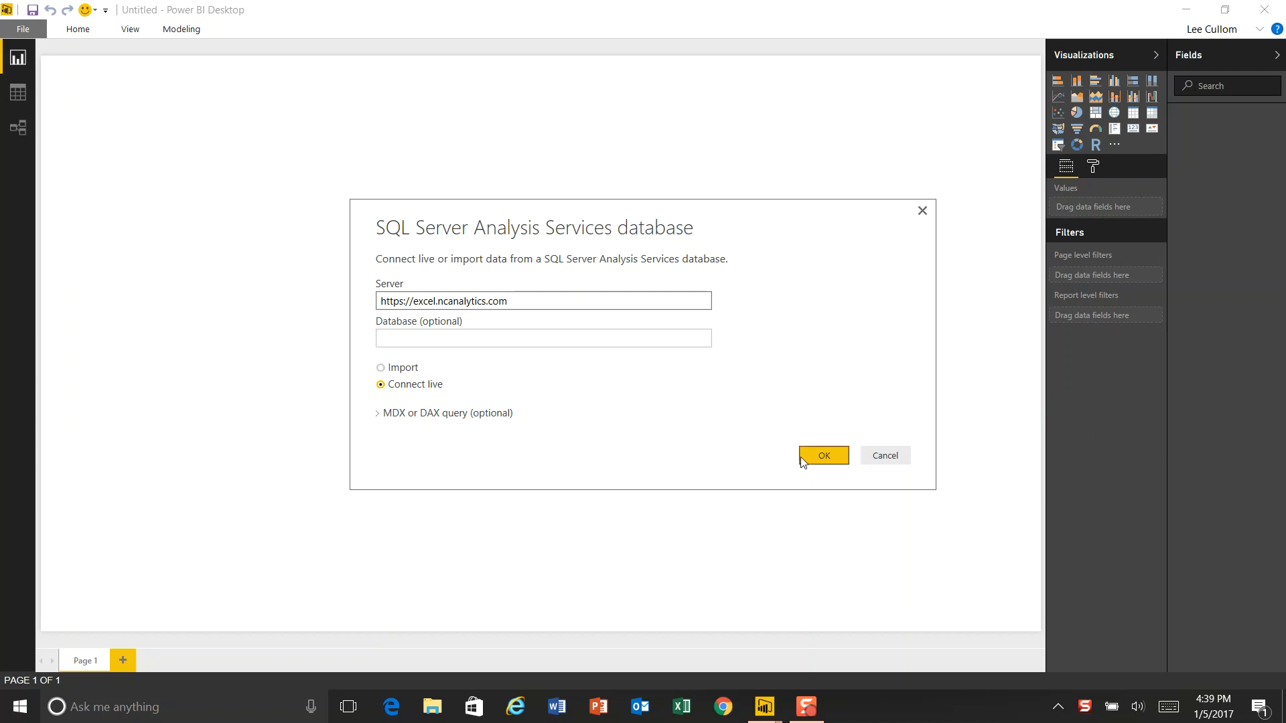
# Step: Confirm the live connection to excel.ncanalytics.com to list its databases in Navigator
pyautogui.click(822, 456)
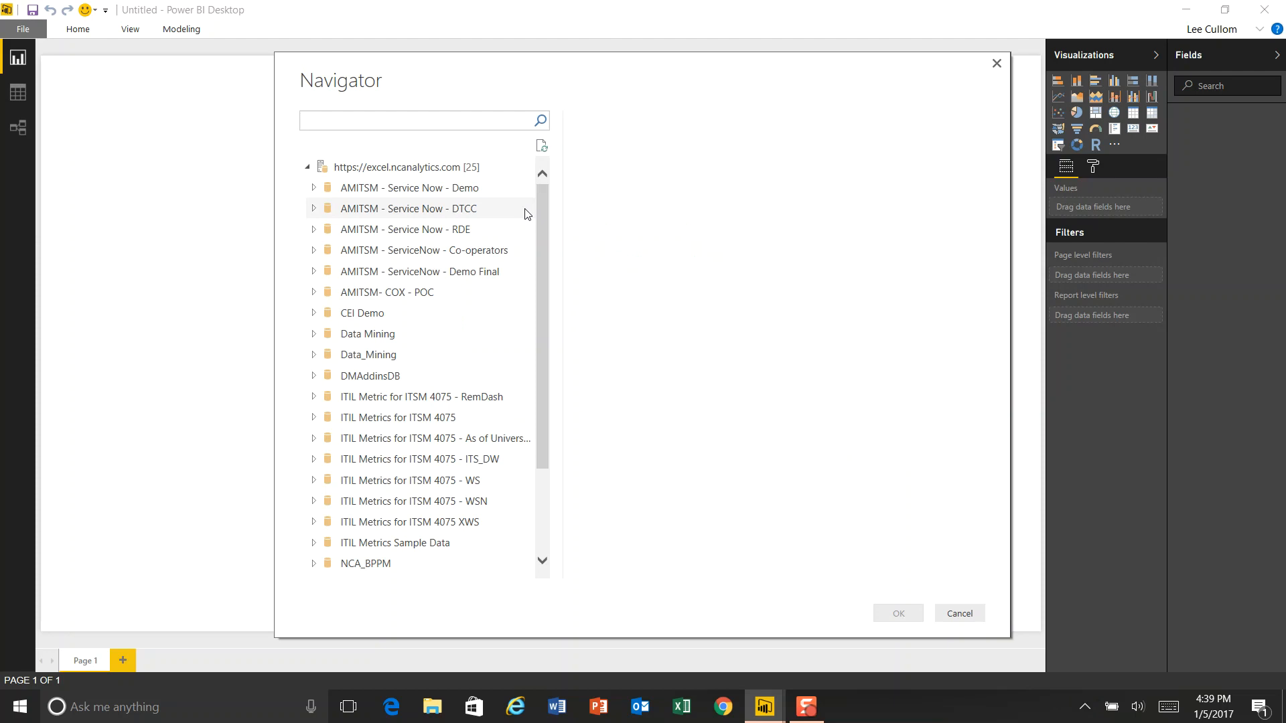
# Step: Expand ITIL Metric for ITSM 4075 - RemDash and load its CHG - Change Signature perspective
pyautogui.click(423, 120)
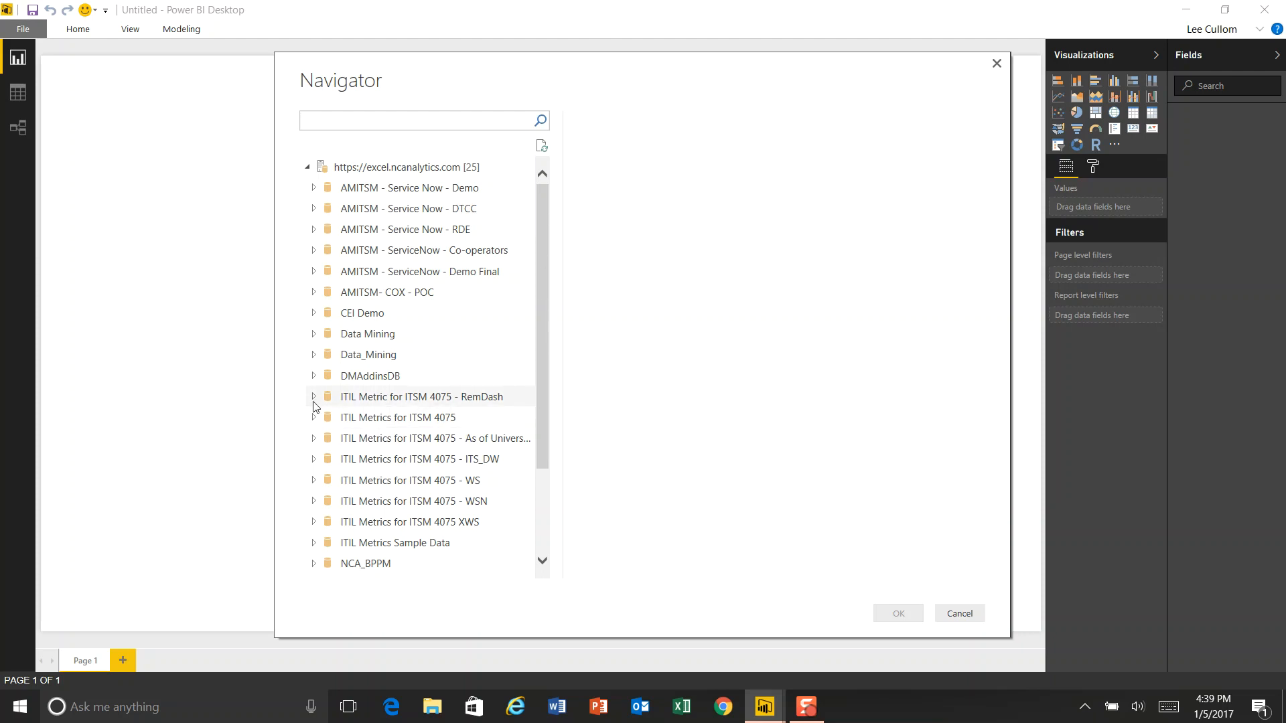
pyautogui.click(315, 396)
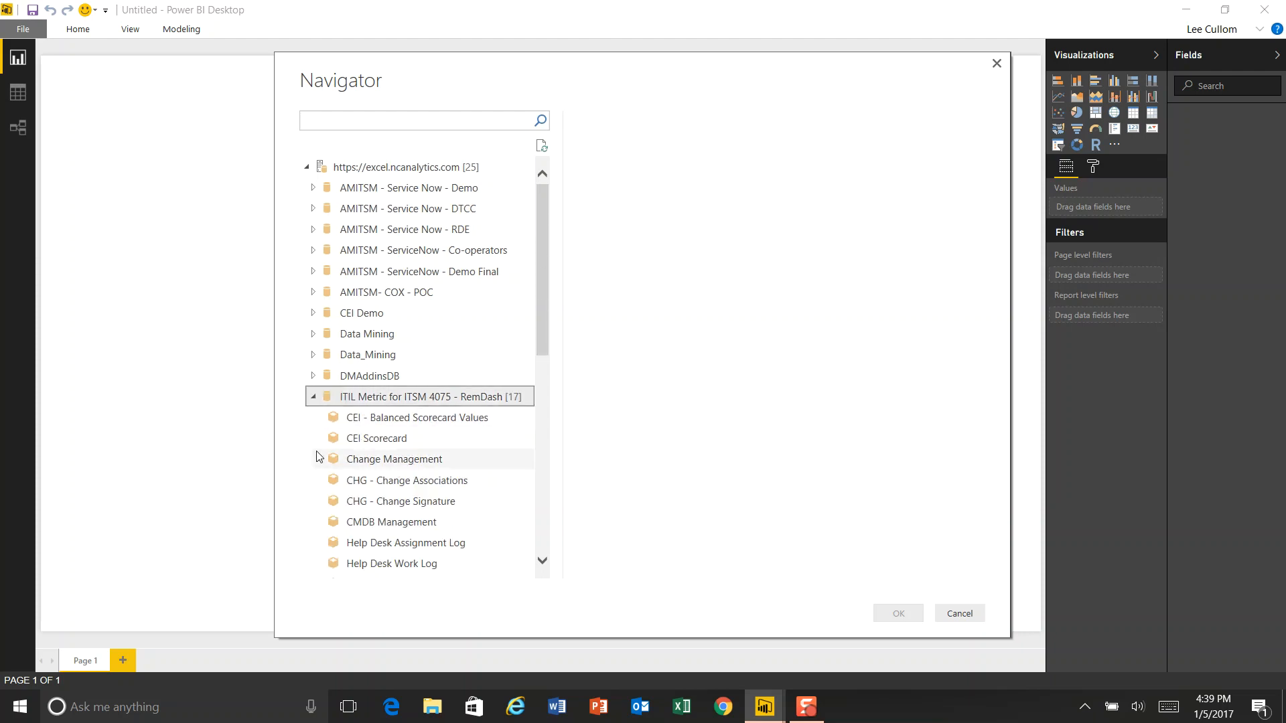
pyautogui.scroll(-3)
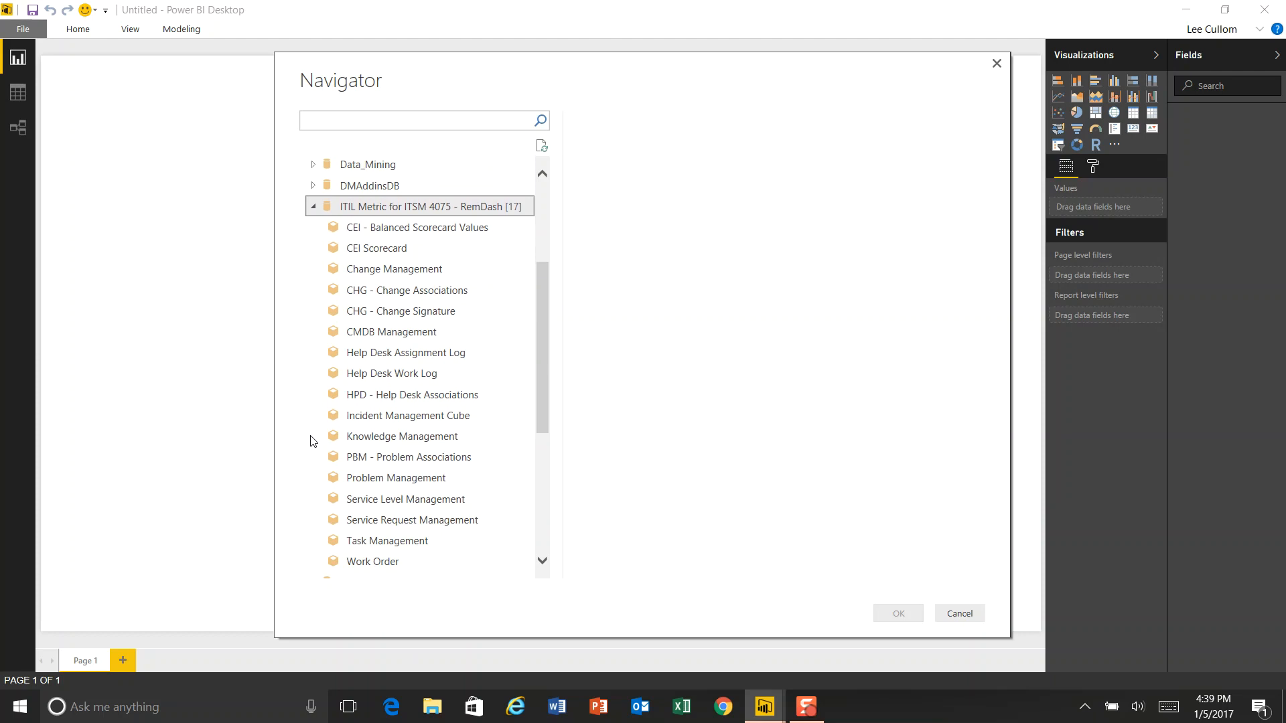
pyautogui.moveTo(286, 411)
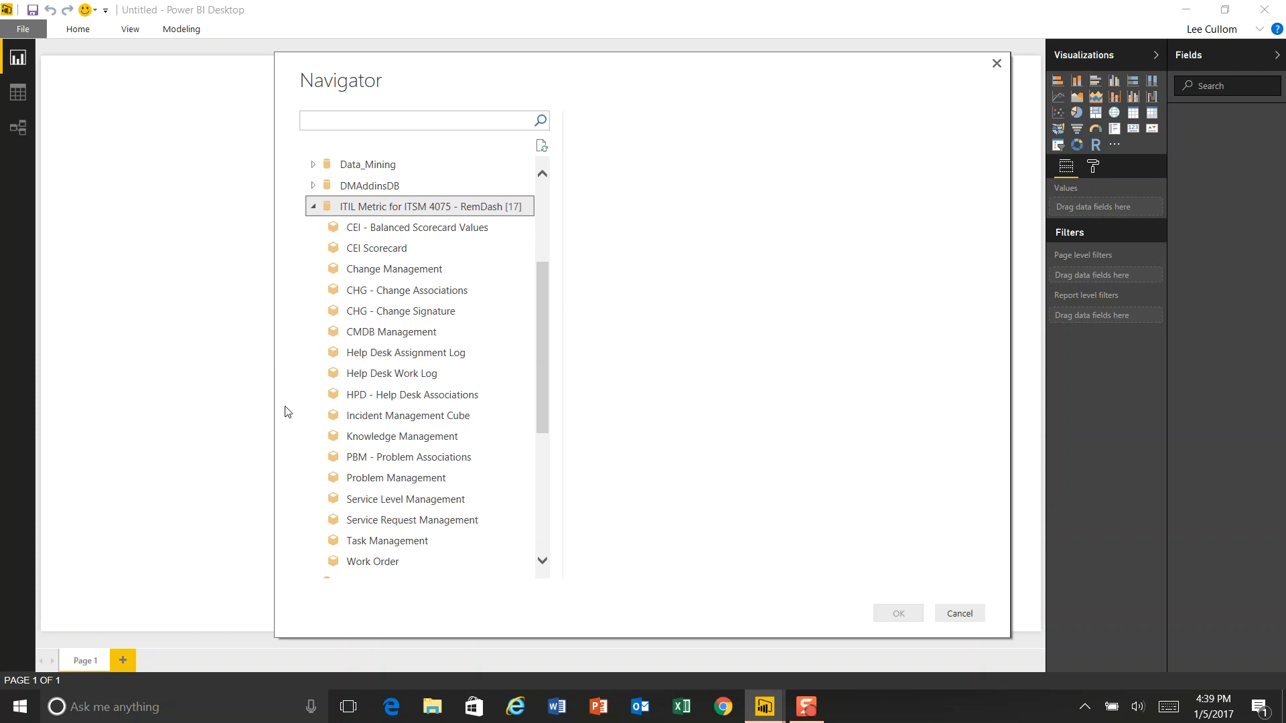
pyautogui.click(401, 311)
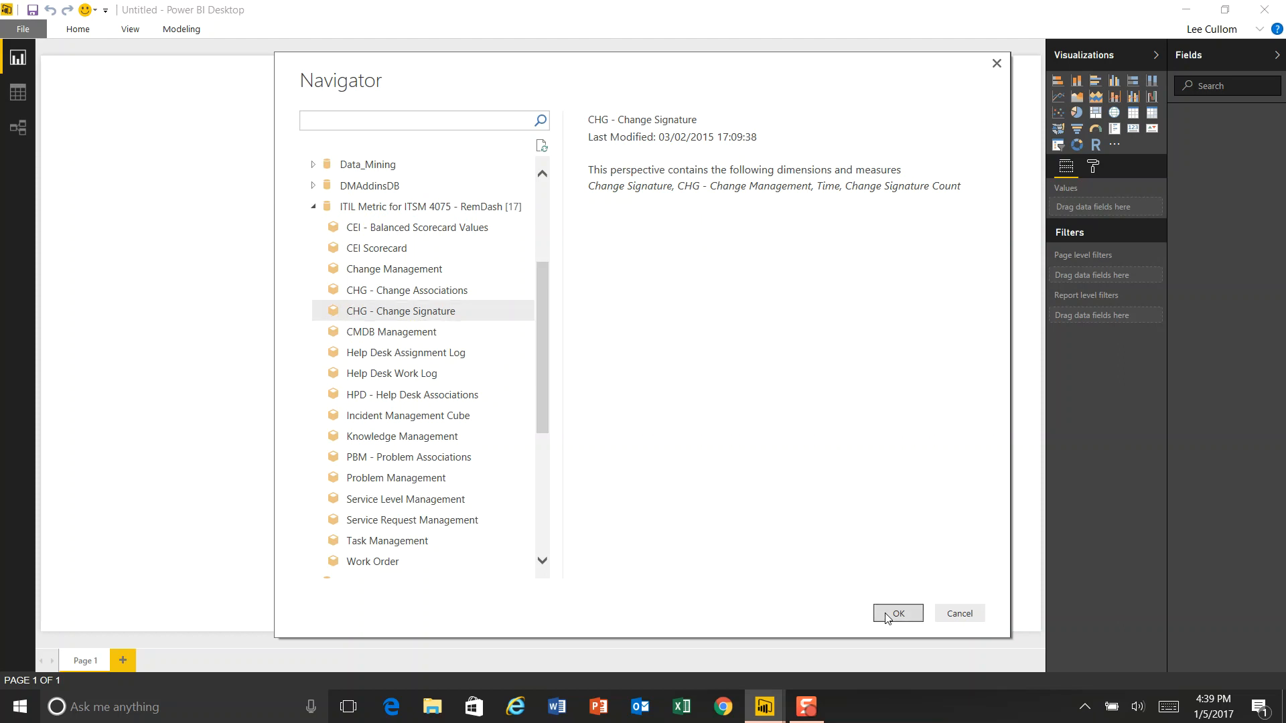
pyautogui.click(897, 613)
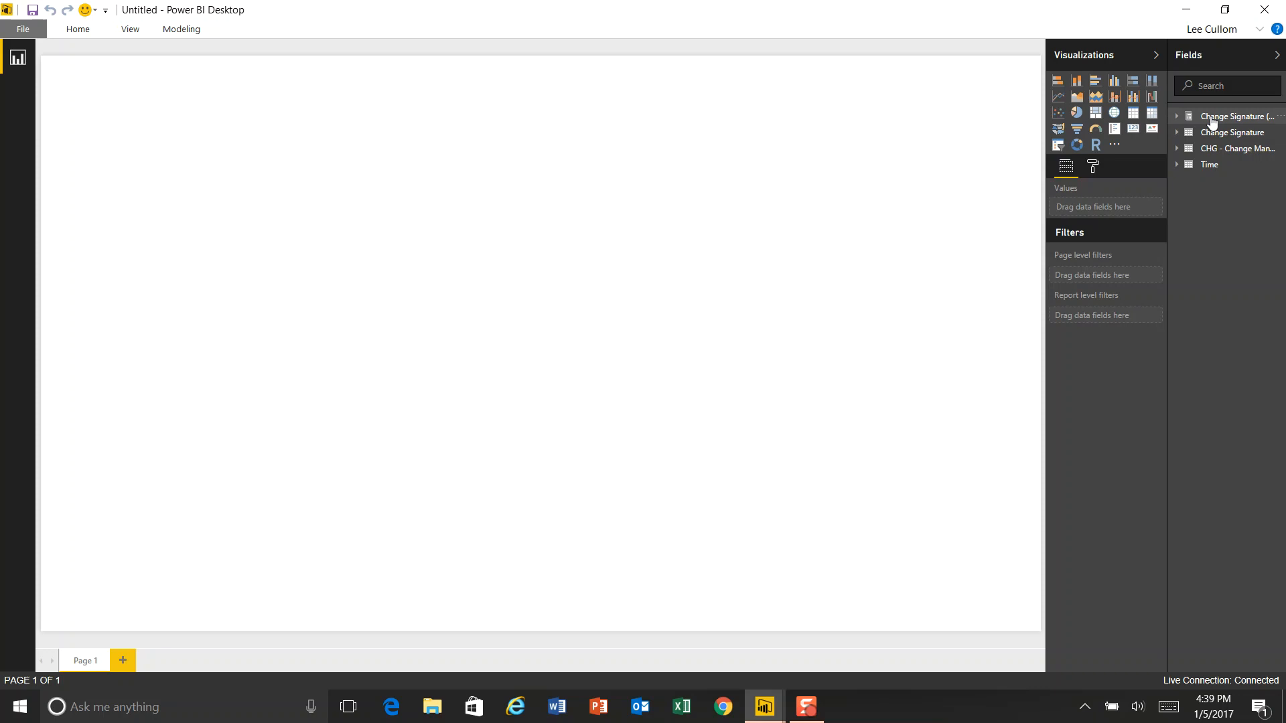
pyautogui.moveTo(1202, 130)
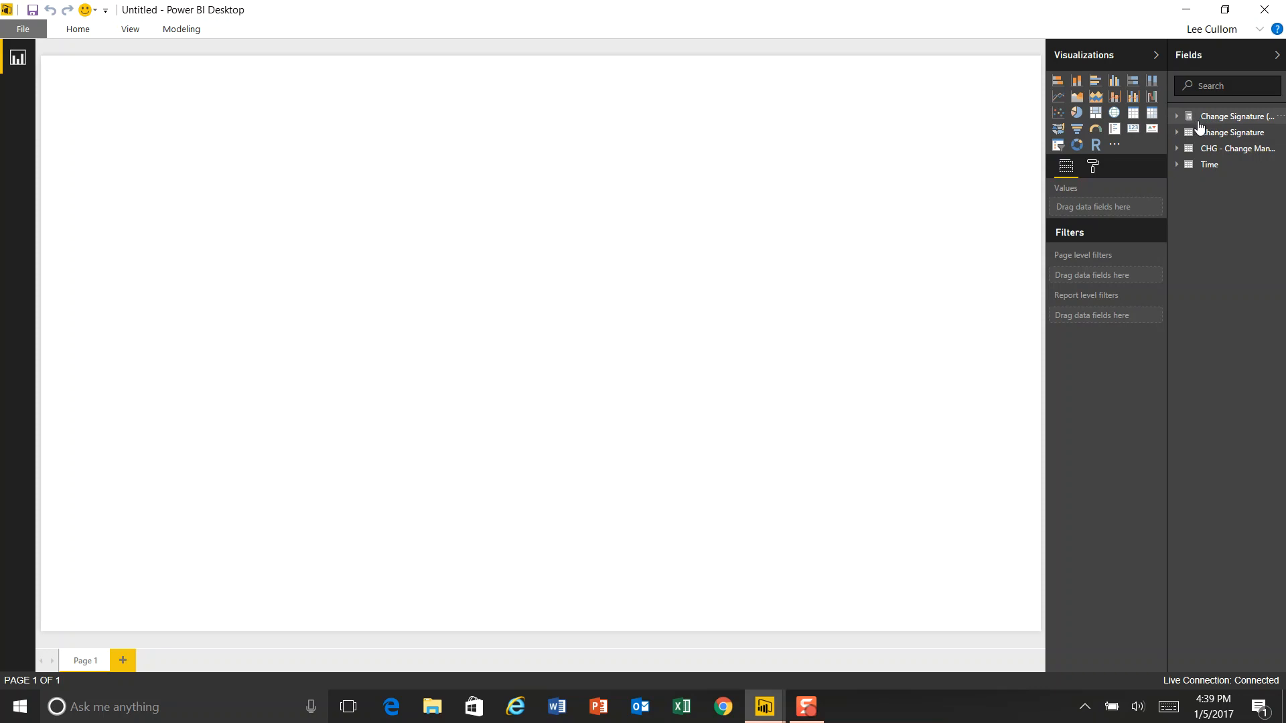
pyautogui.moveTo(1231, 120)
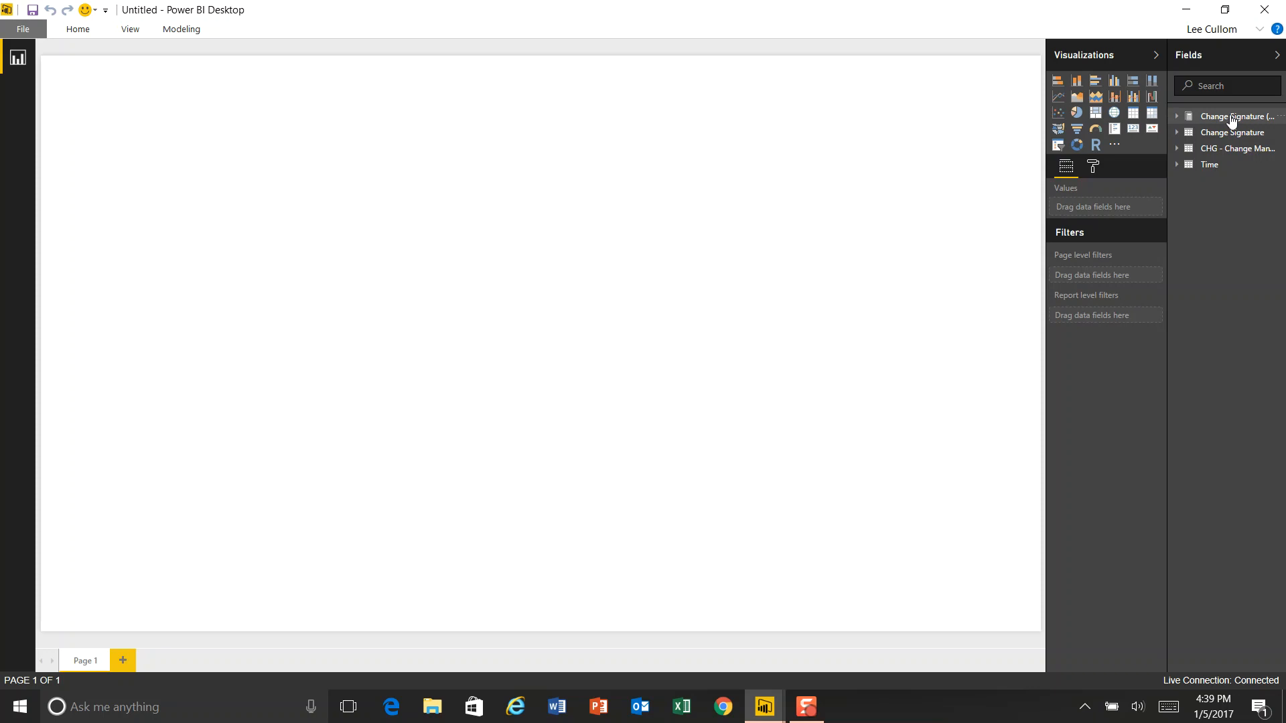
# Step: Open the Visualizations gallery's ellipsis menu to reach custom visual options
pyautogui.click(1114, 145)
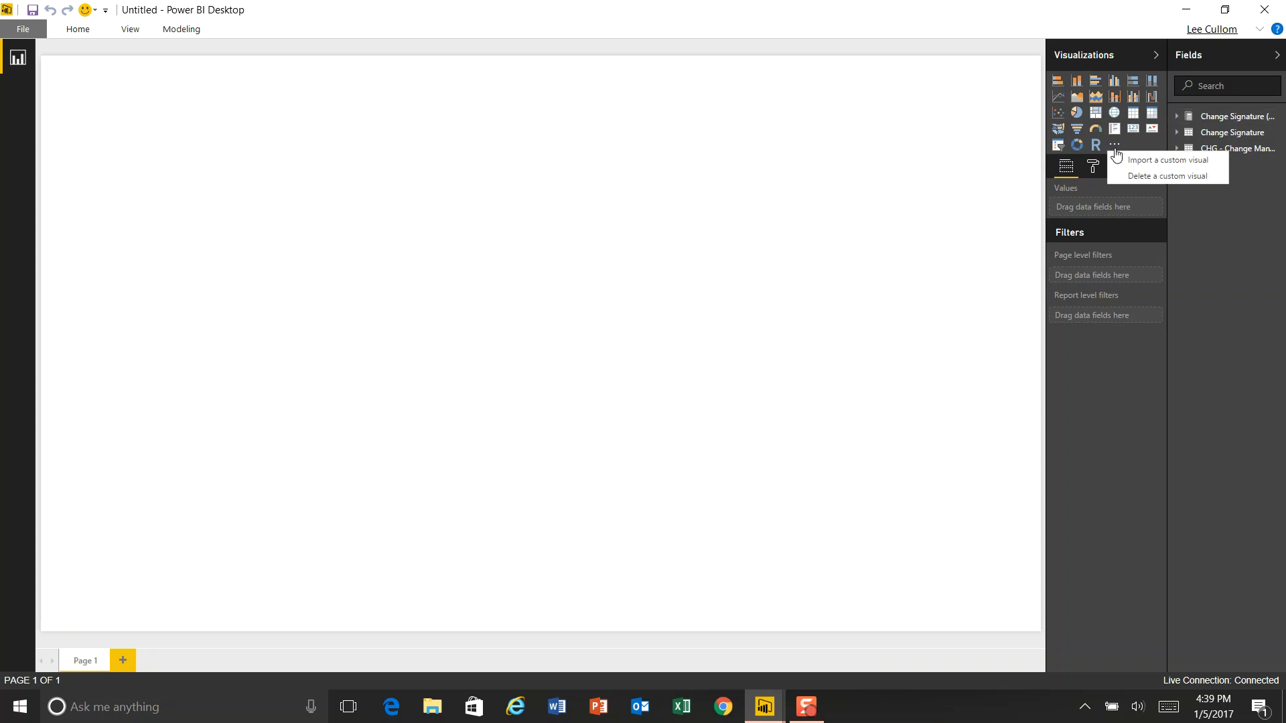
# Step: Import SuperBubbles.1.0.3 from Downloads as a custom visual and dismiss the success message
pyautogui.click(1166, 159)
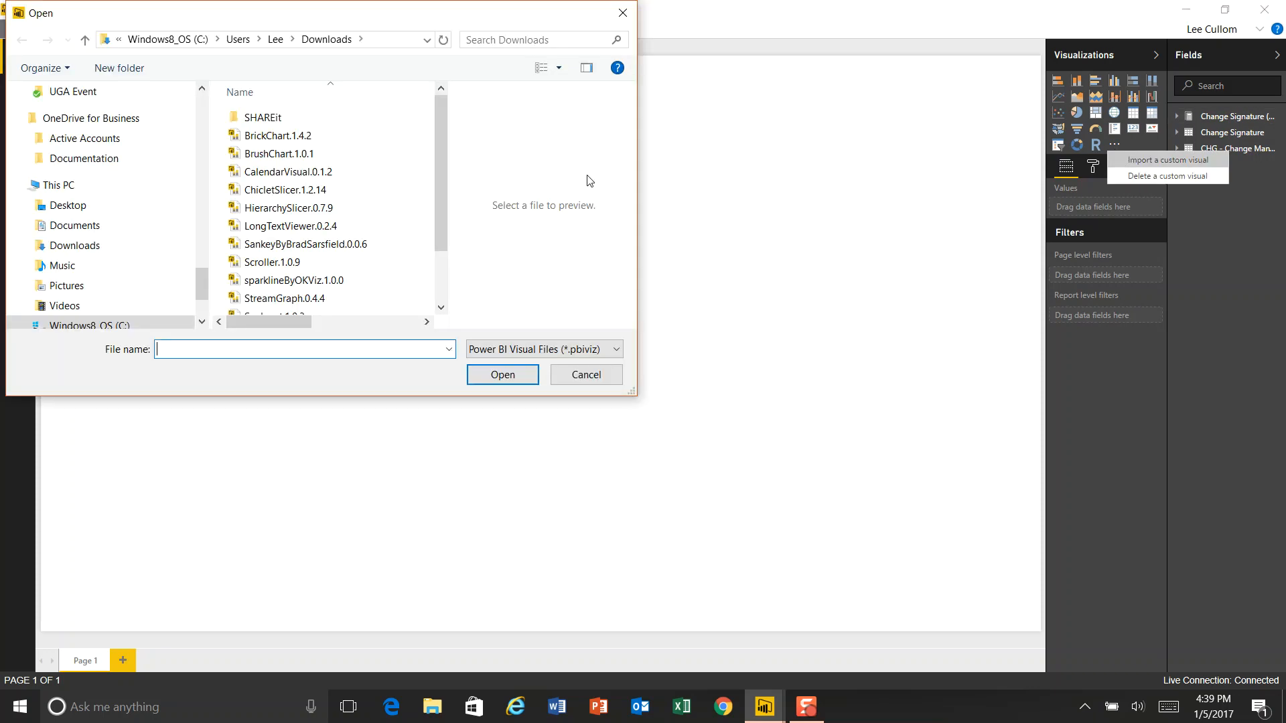
pyautogui.click(291, 171)
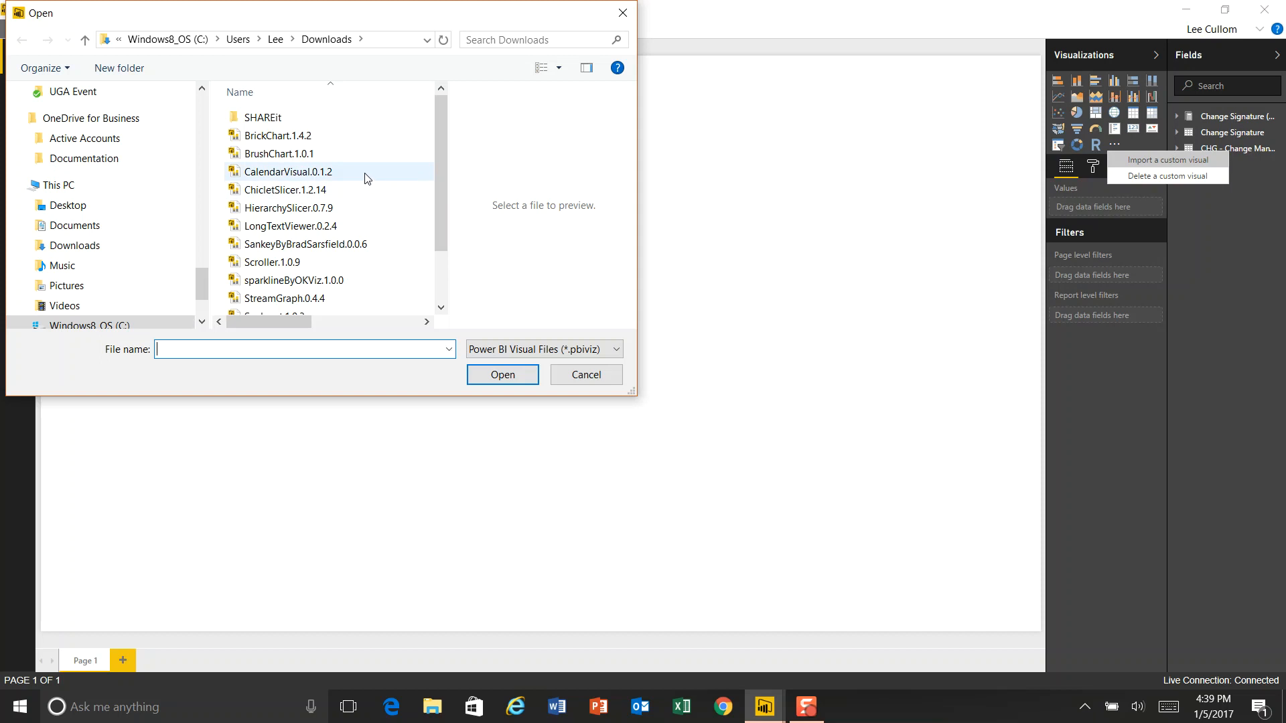
pyautogui.moveTo(367, 177)
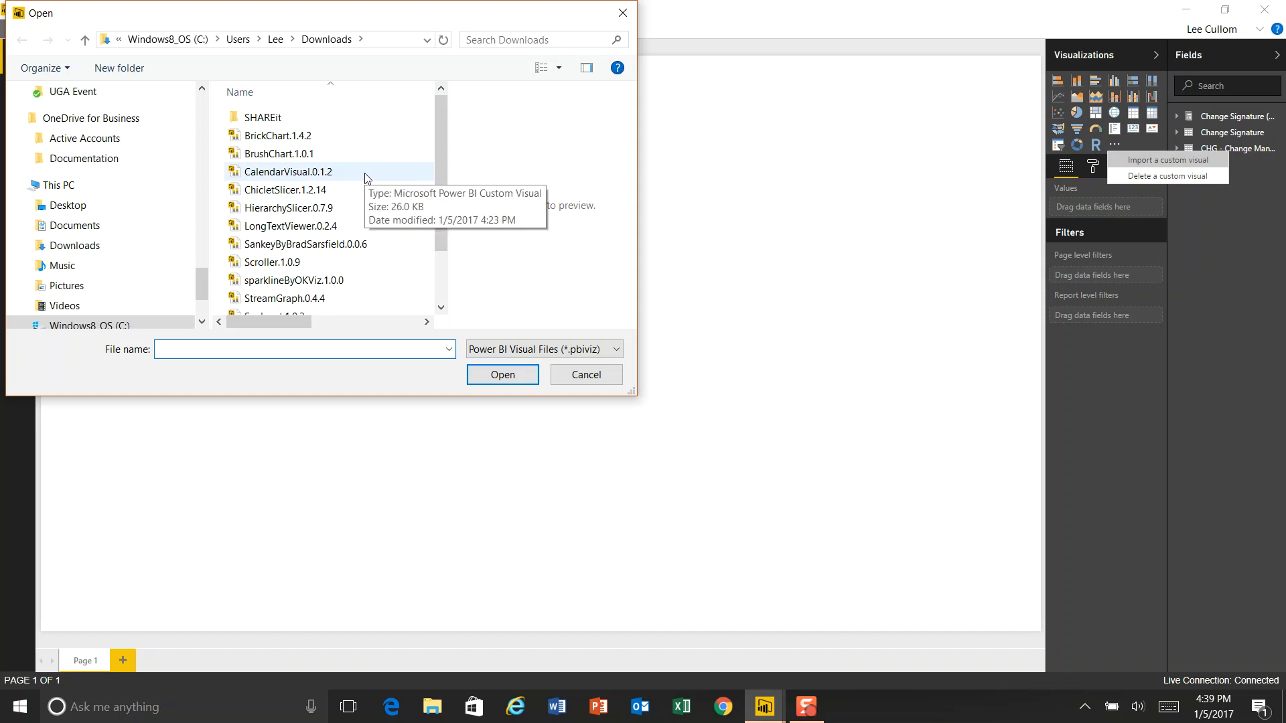
pyautogui.scroll(-3)
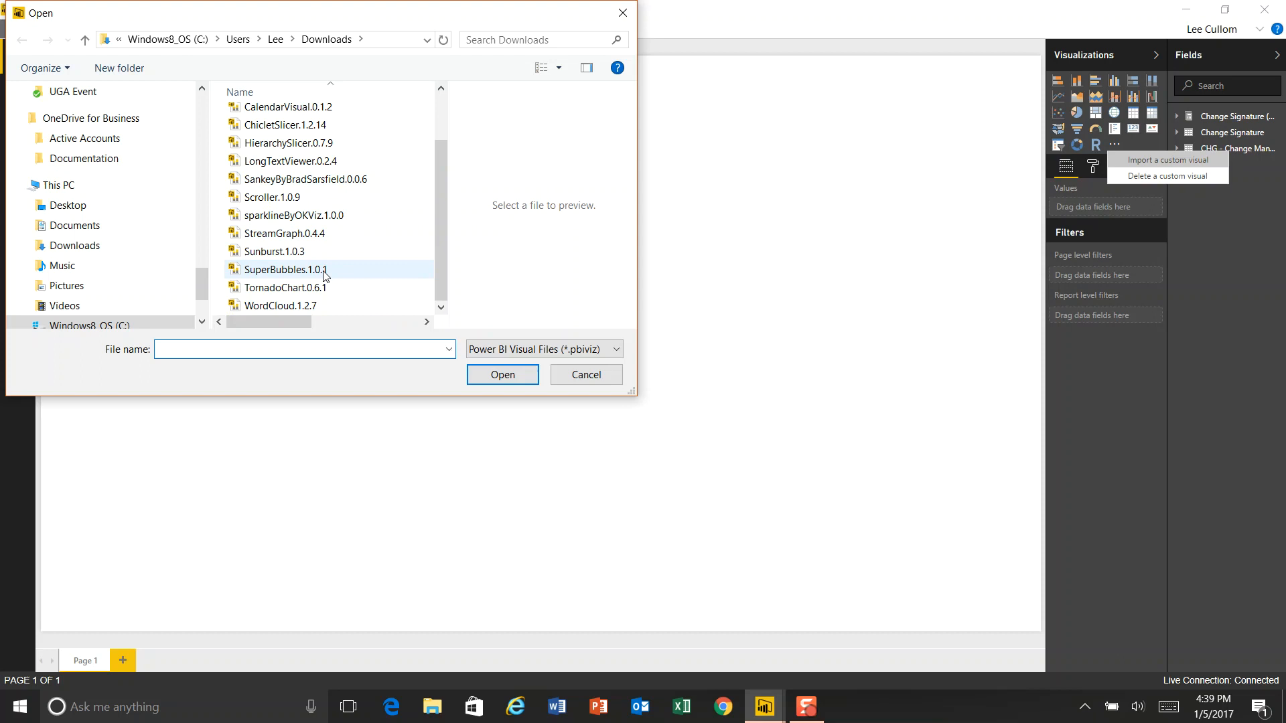
pyautogui.click(502, 374)
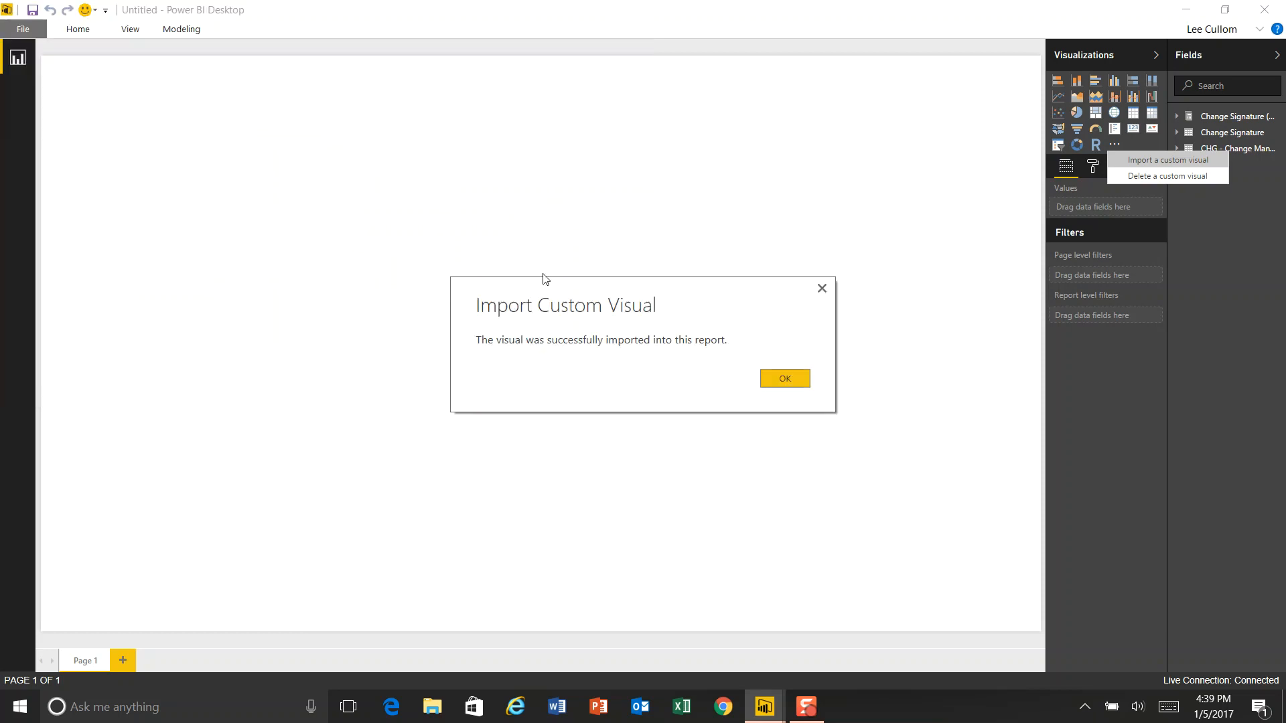
pyautogui.click(784, 378)
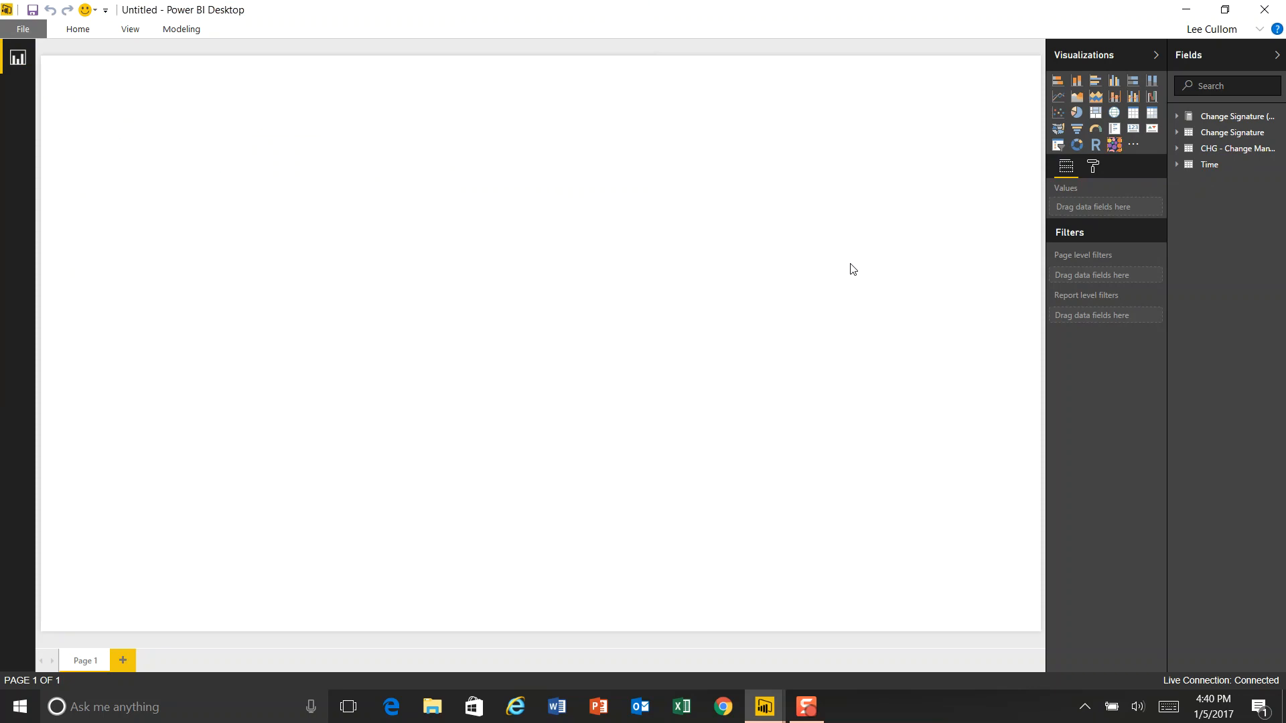
pyautogui.moveTo(792, 109)
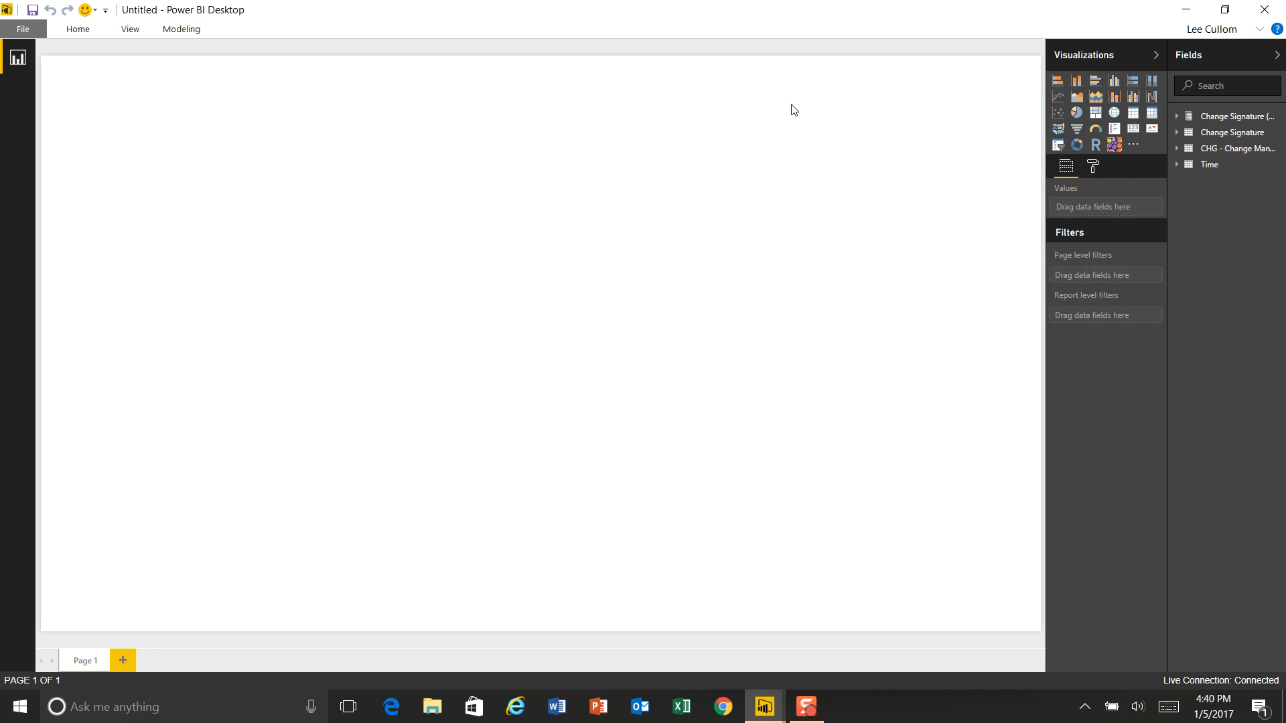
pyautogui.moveTo(106, 135)
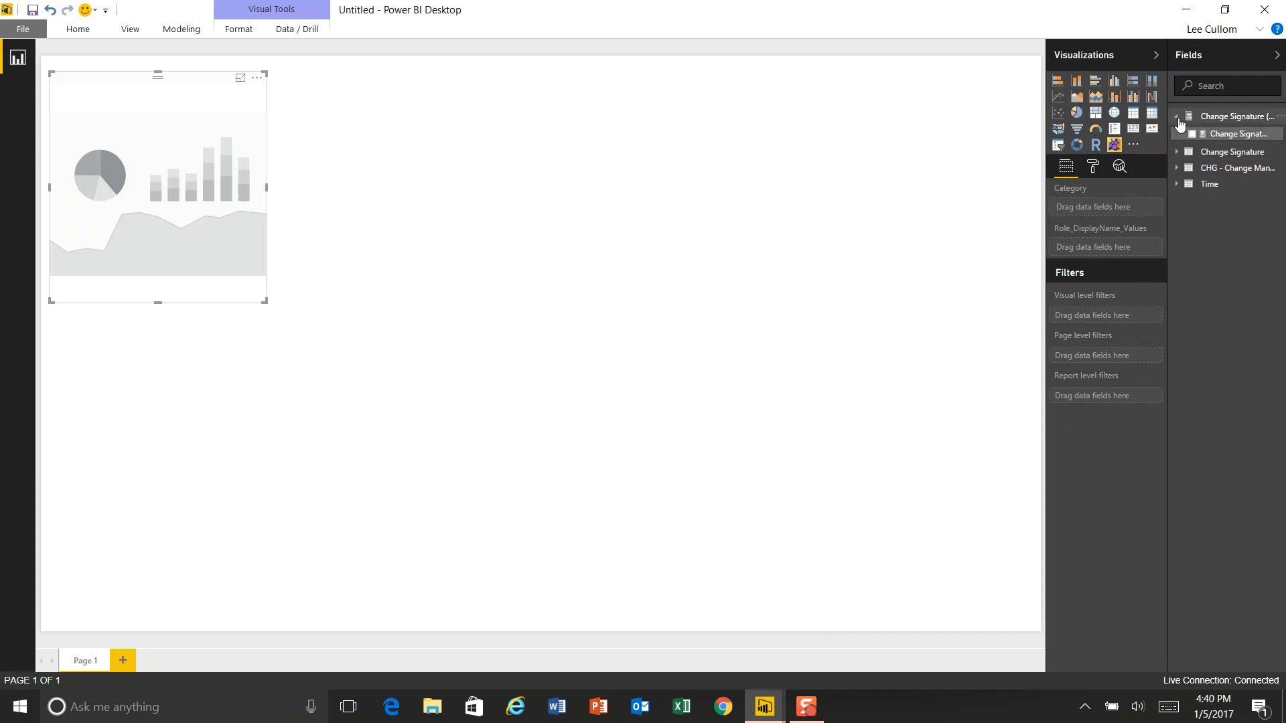
# Step: Build the SuperBubbles chart with Change Signature Count as values and Full Name as categories
pyautogui.click(1181, 134)
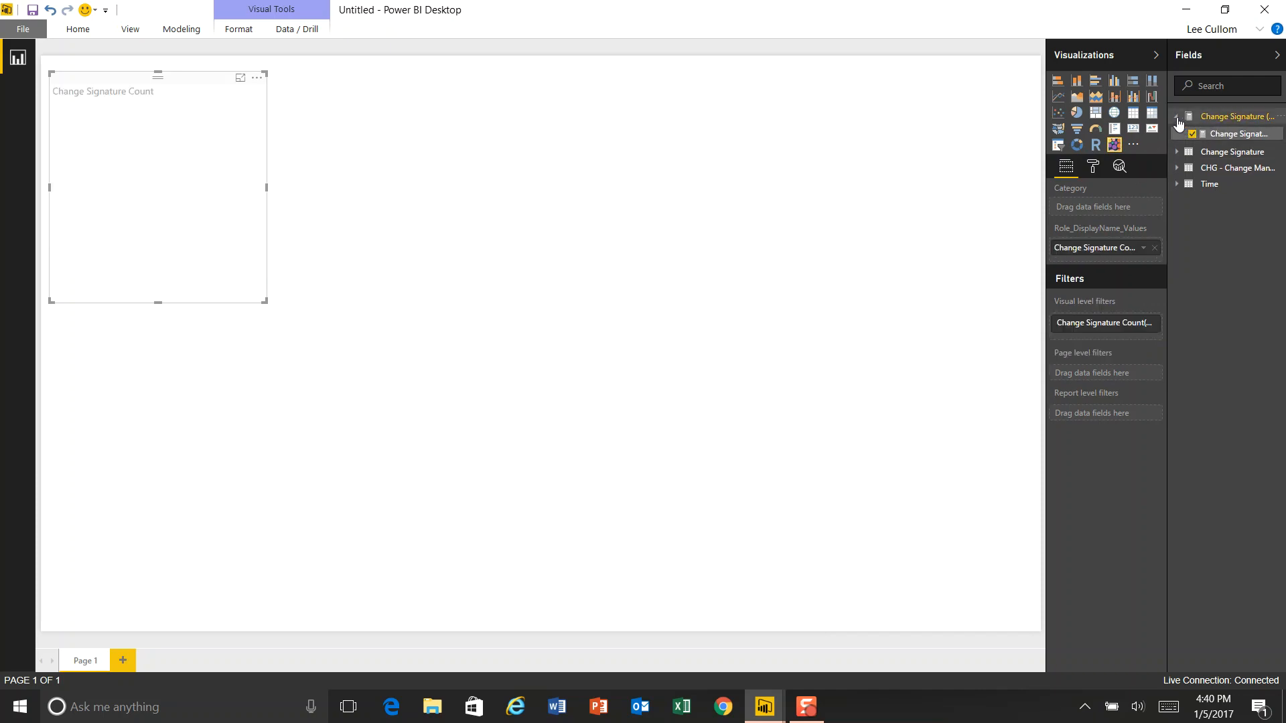
pyautogui.click(1178, 117)
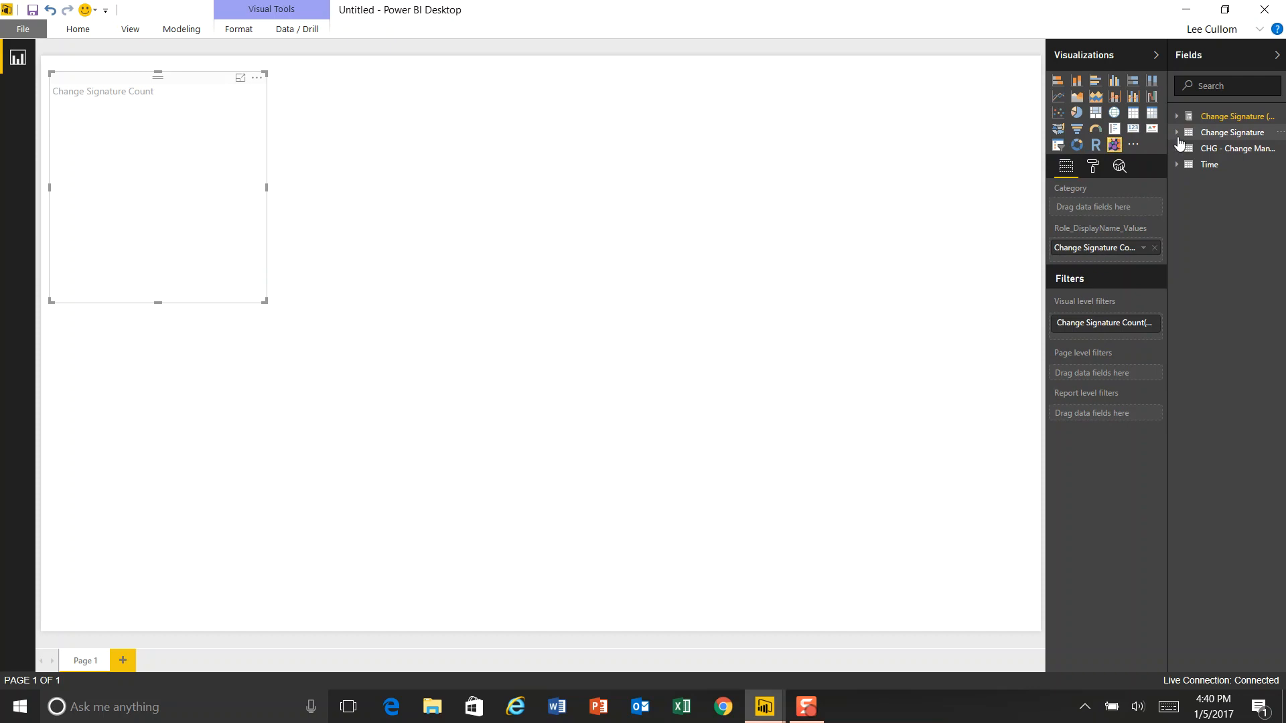
pyautogui.click(1178, 132)
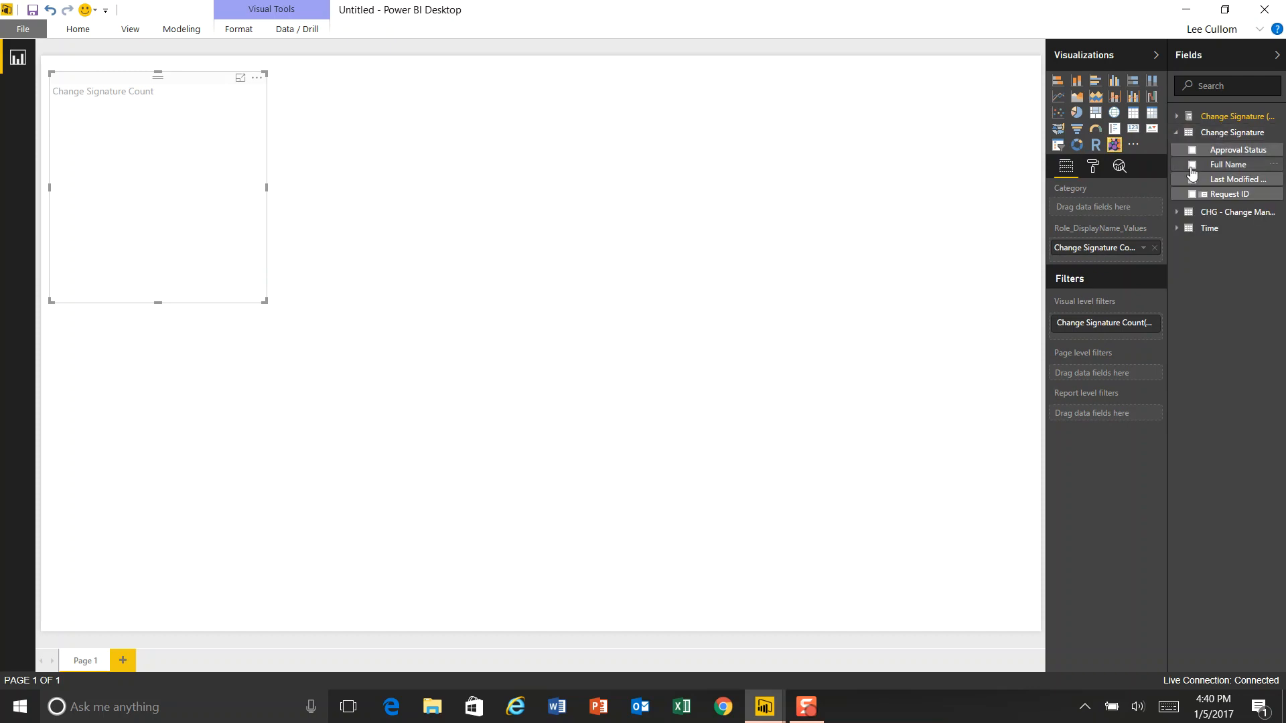
pyautogui.click(1193, 164)
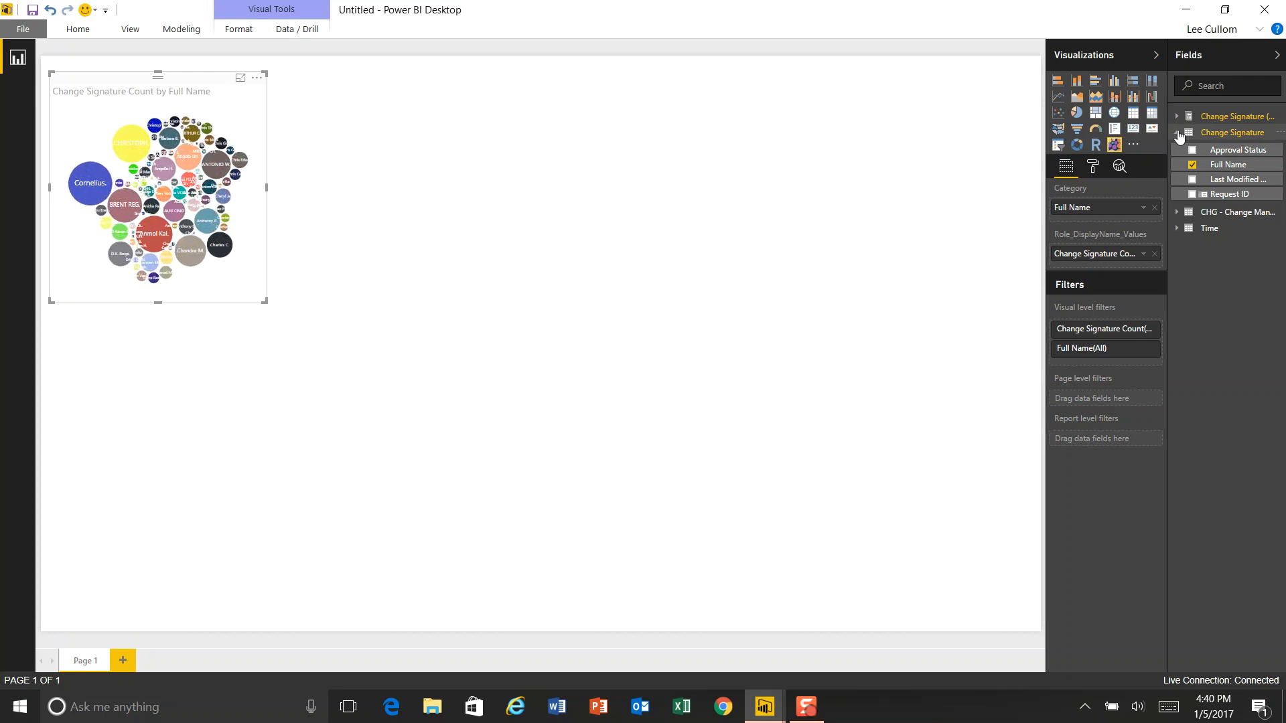
pyautogui.click(1177, 132)
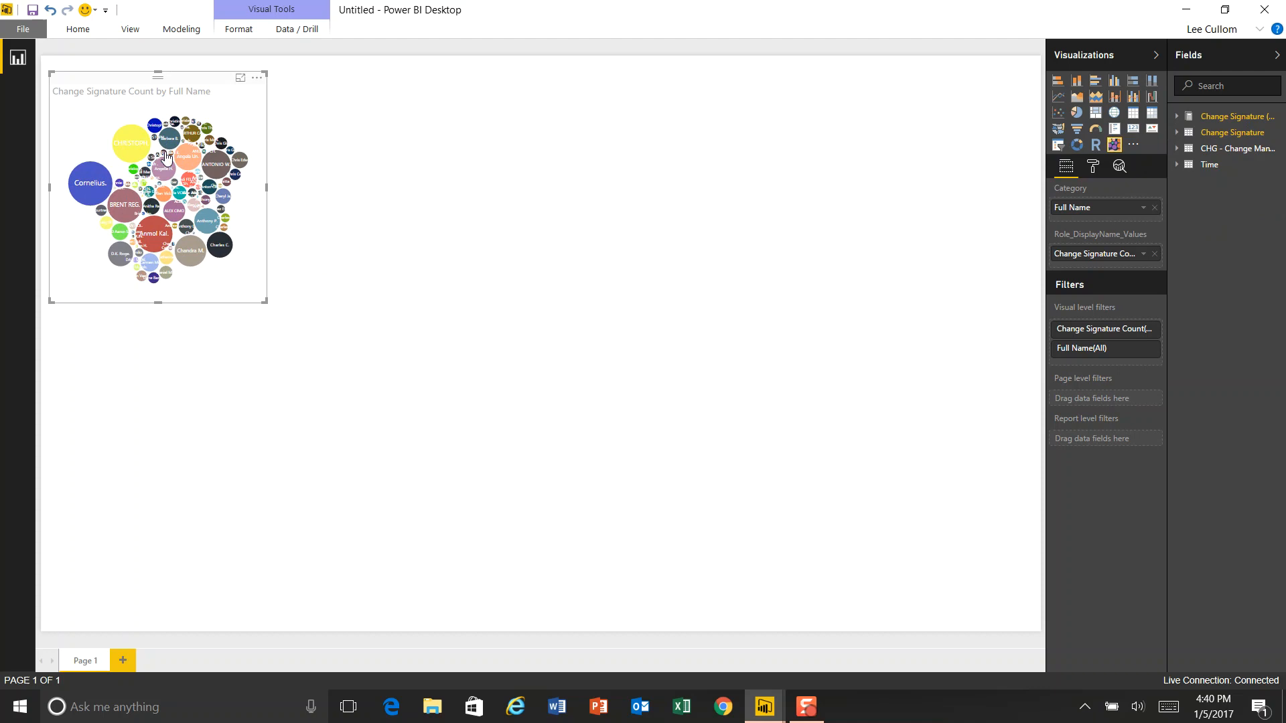
pyautogui.moveTo(142, 182)
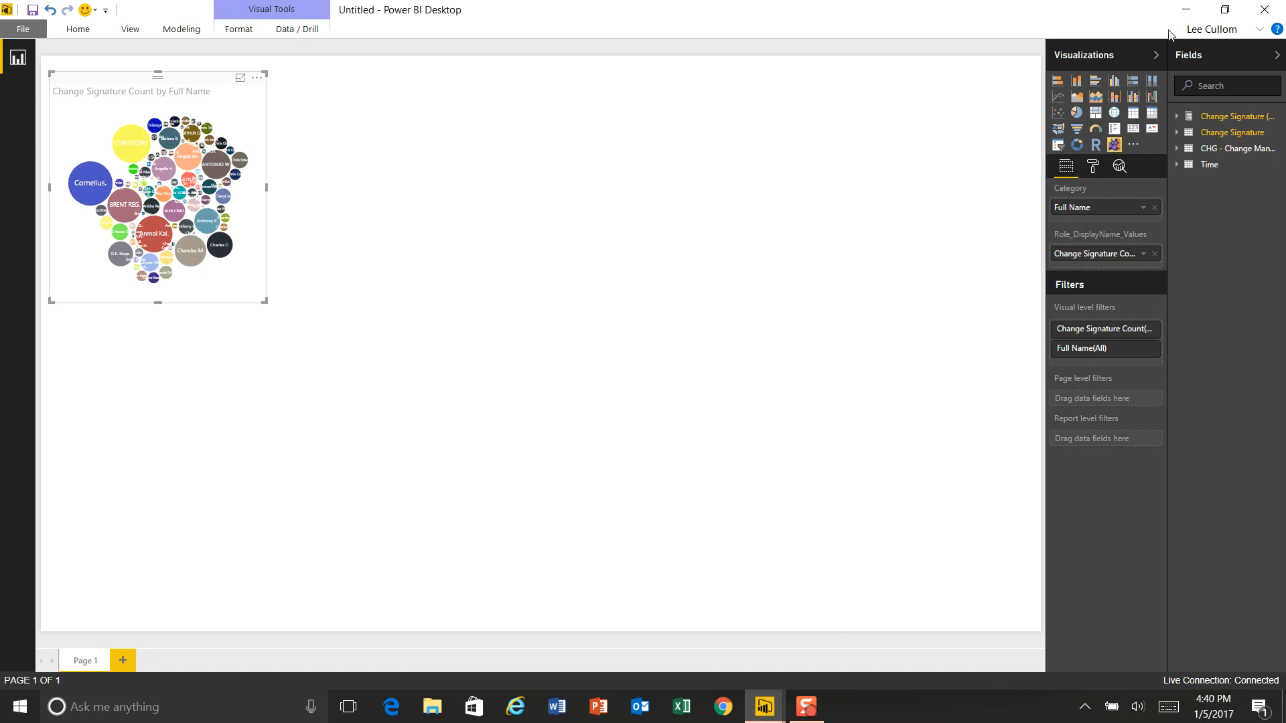
pyautogui.moveTo(319, 143)
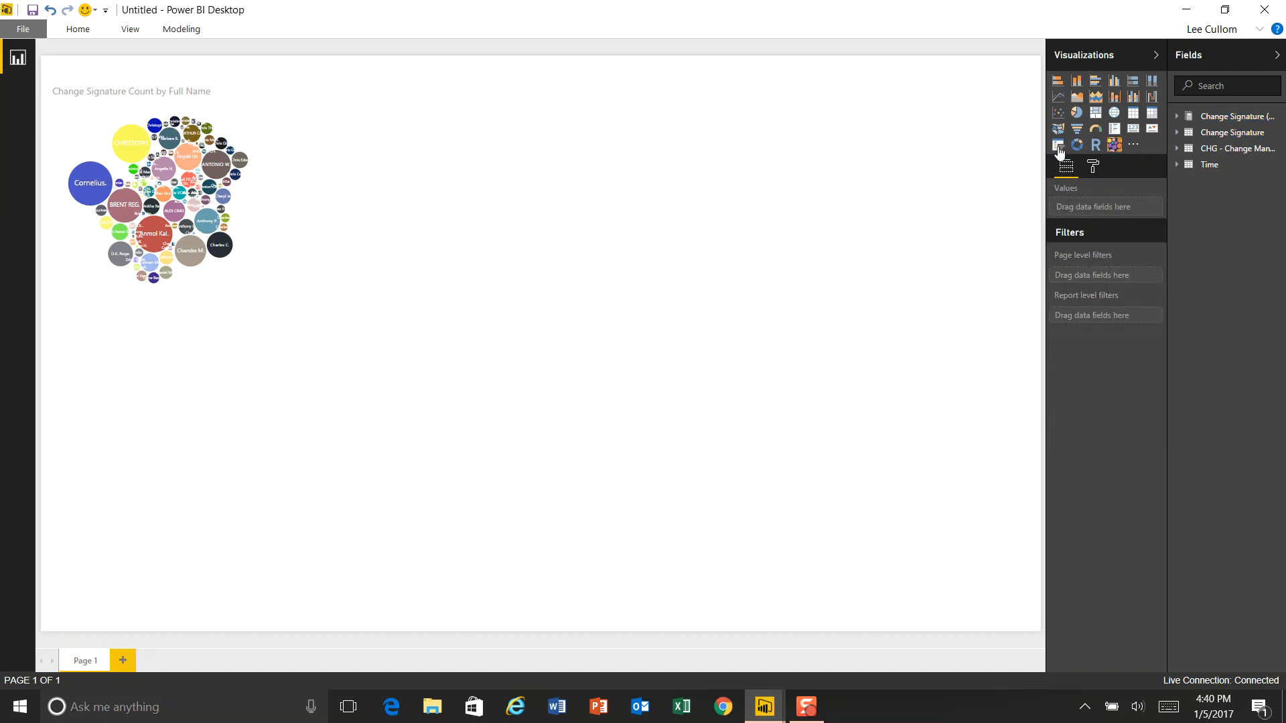
# Step: Add a resized Approval Status slicer beside the bubble chart and check Pending
pyautogui.click(1060, 146)
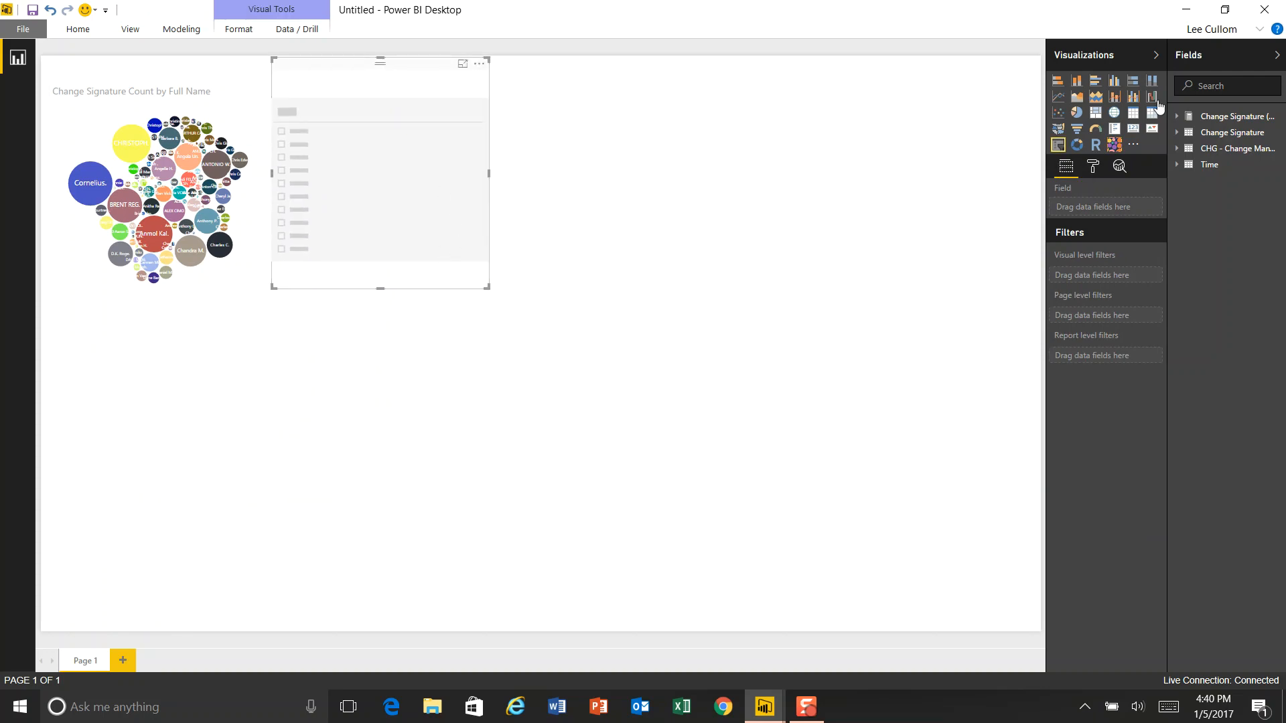
pyautogui.moveTo(380, 288); pyautogui.dragTo(380, 182)
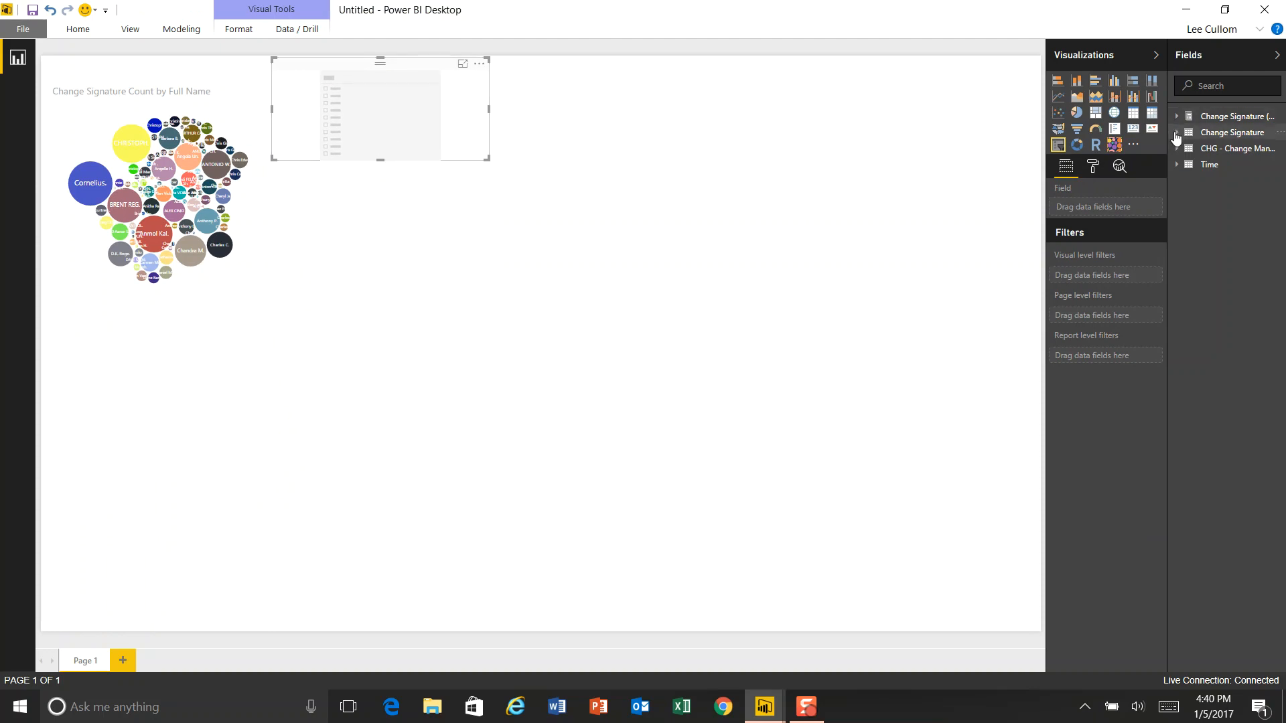
pyautogui.click(1177, 133)
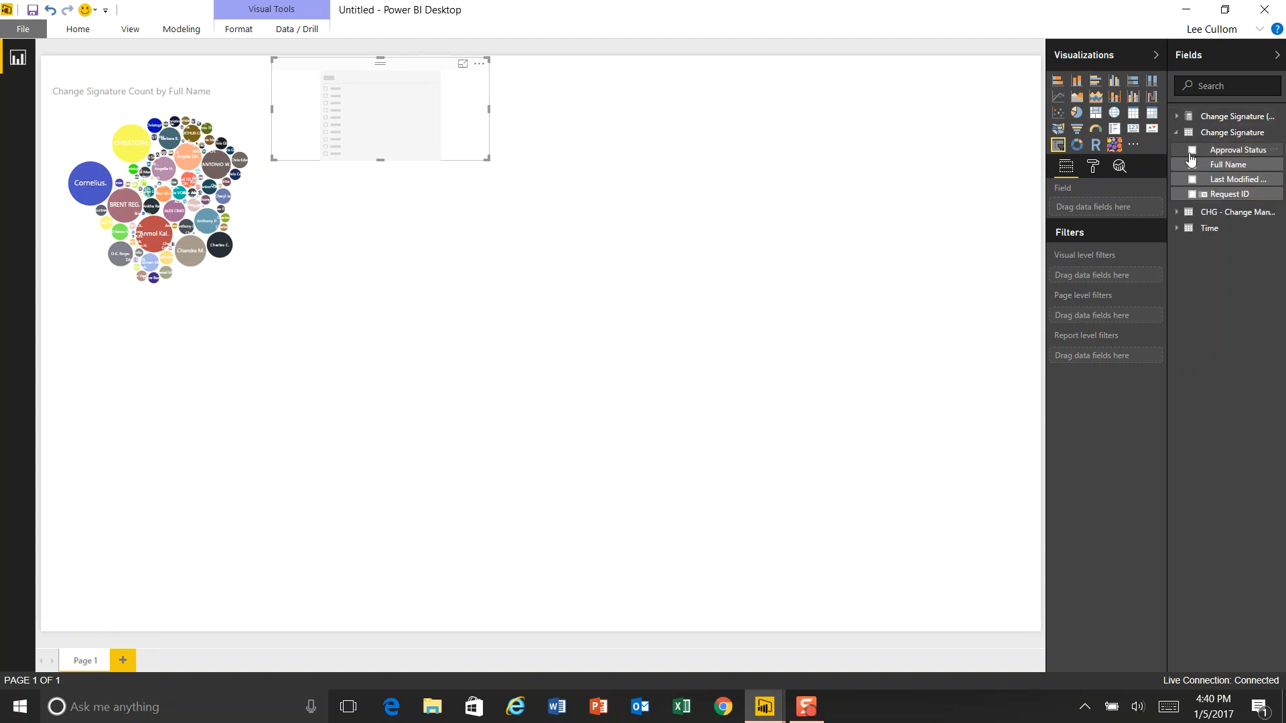
pyautogui.click(1192, 150)
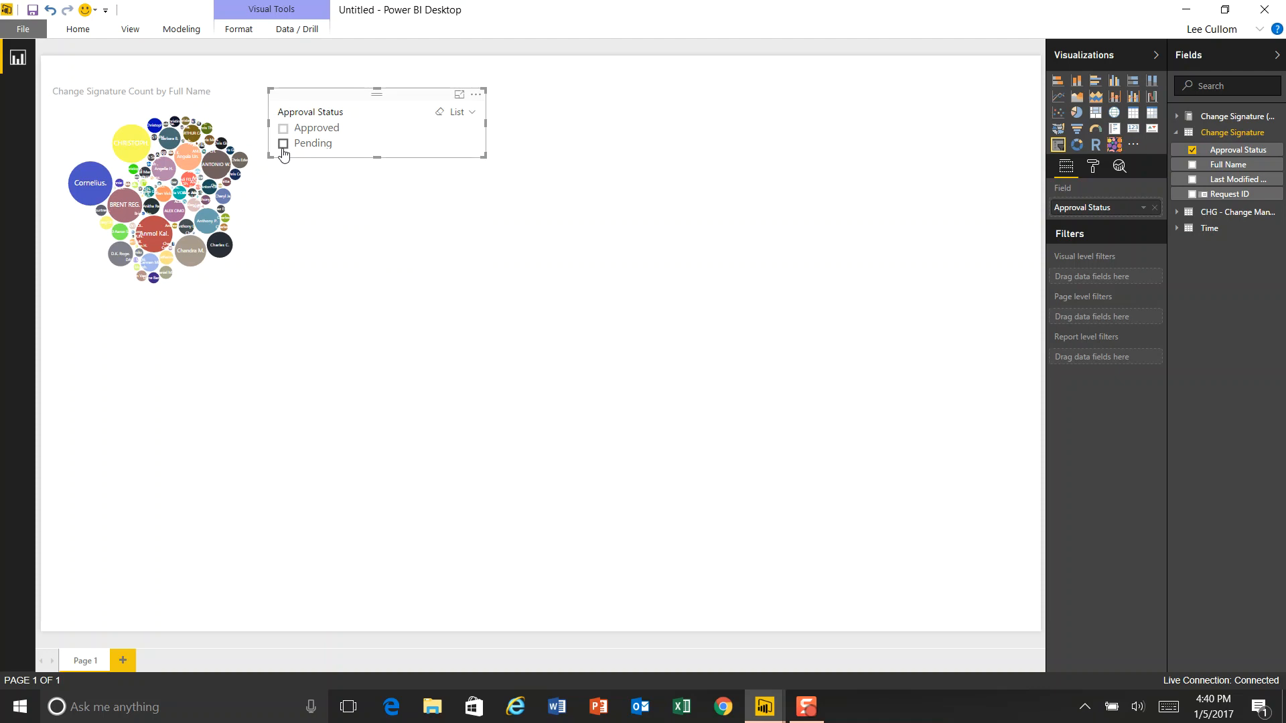
pyautogui.click(283, 143)
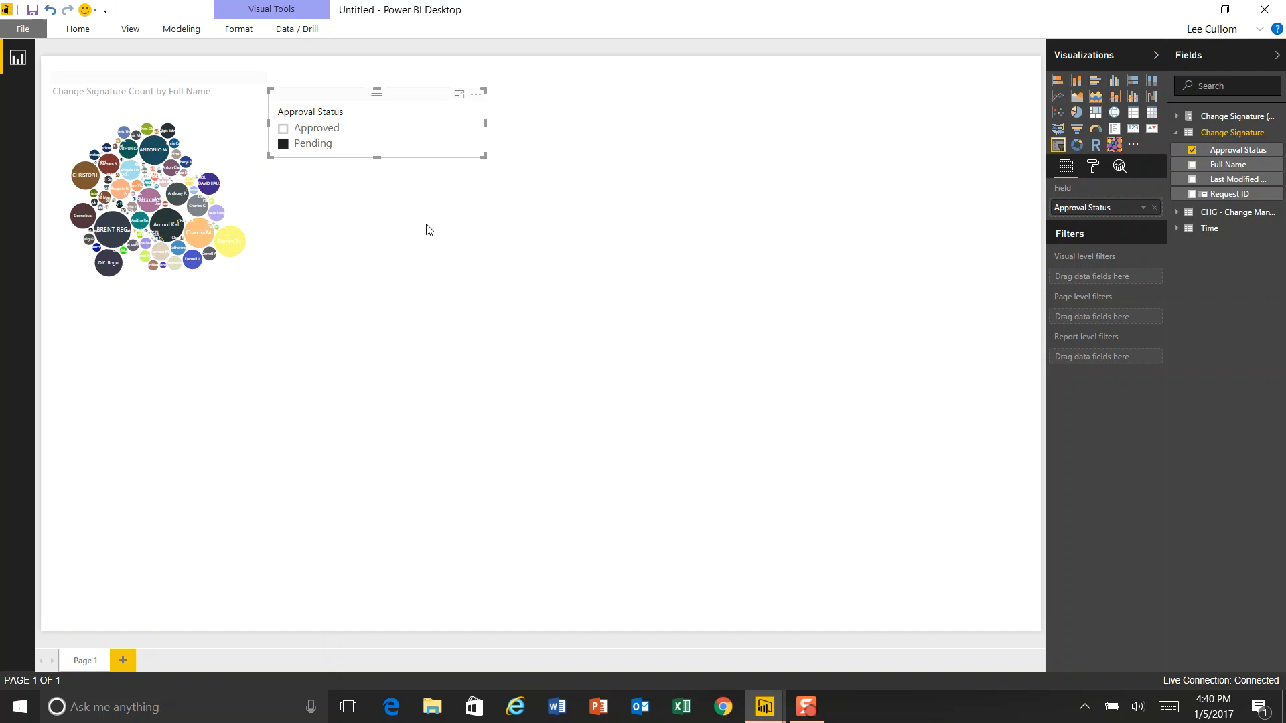
pyautogui.moveTo(426, 274)
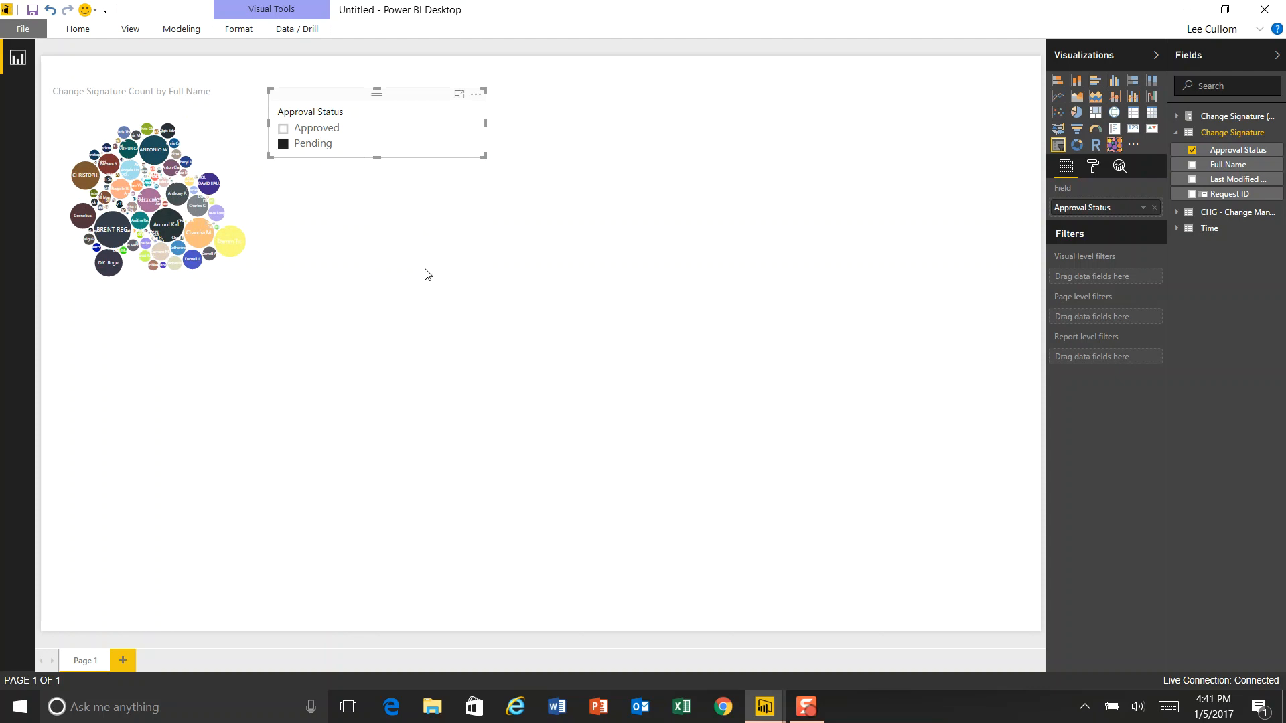
pyautogui.moveTo(511, 285)
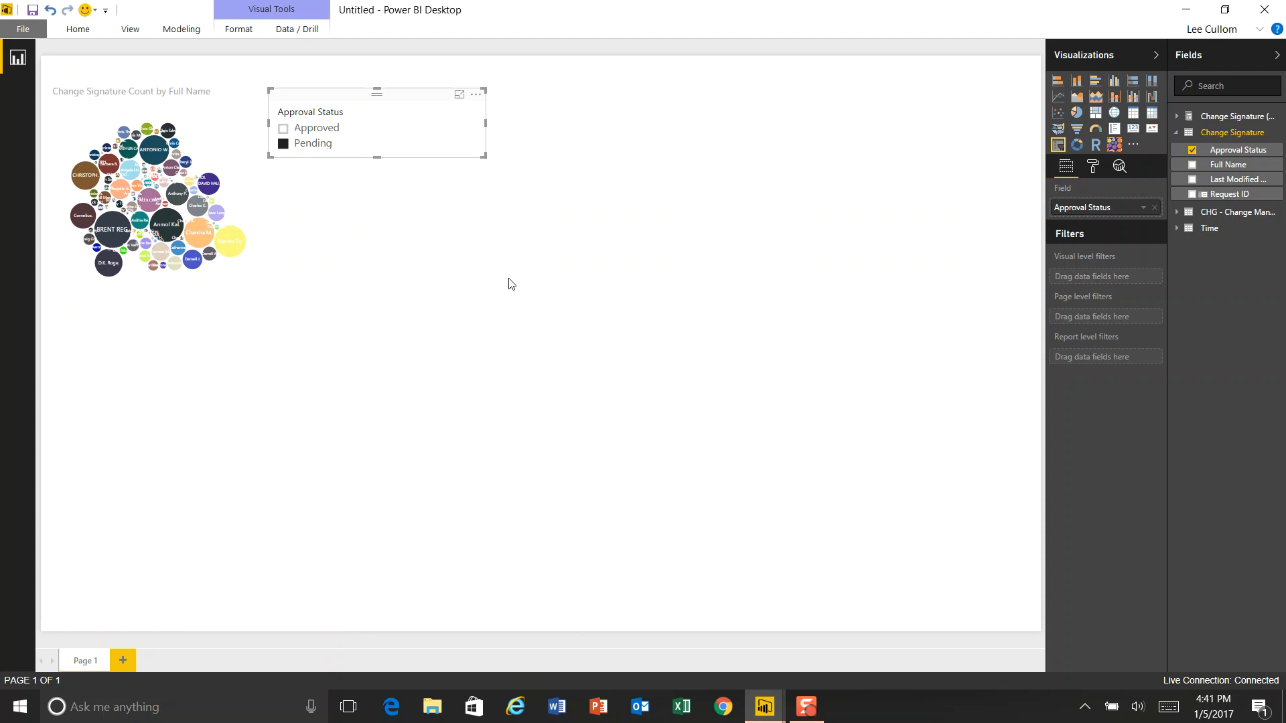
pyautogui.moveTo(345, 317)
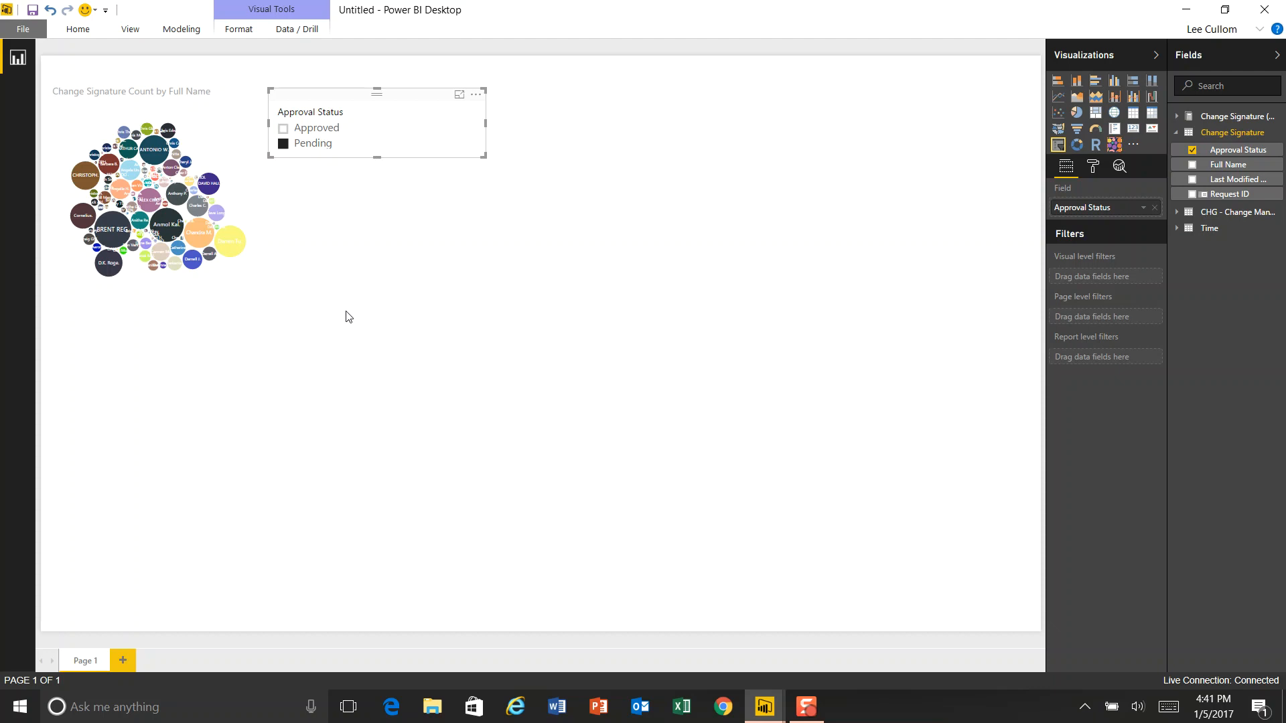
pyautogui.moveTo(429, 290)
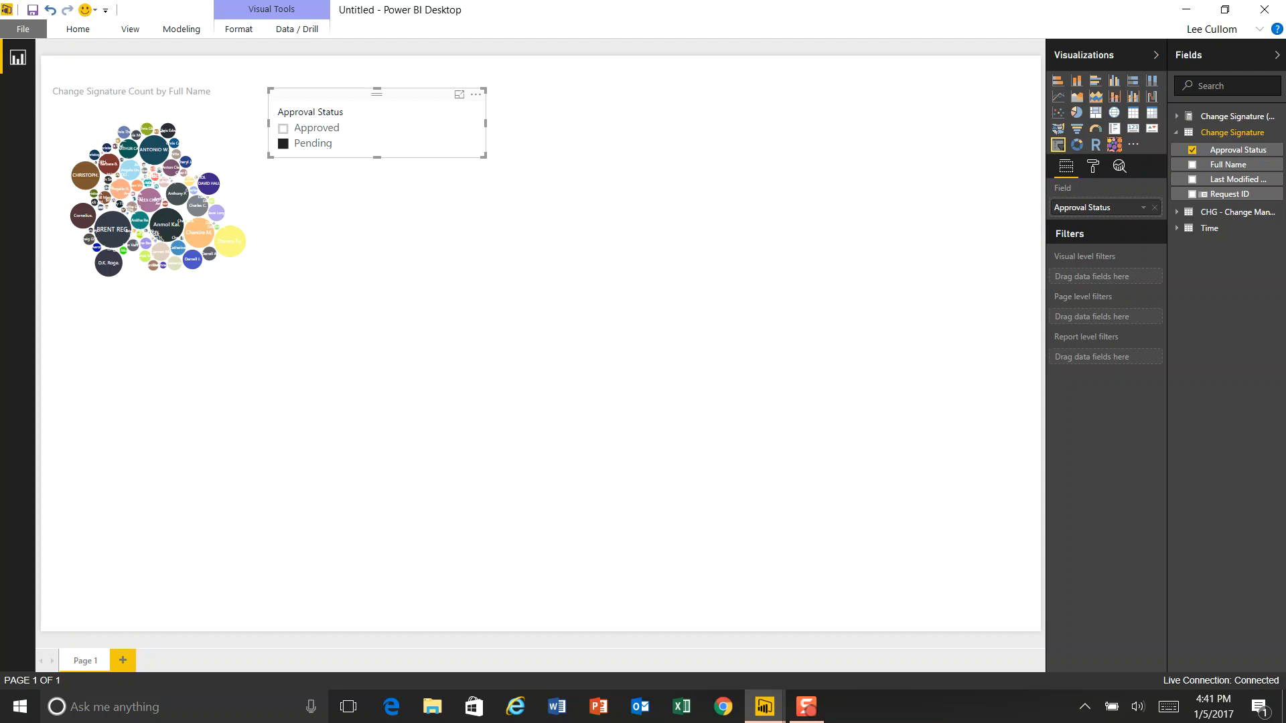
pyautogui.moveTo(889, 385)
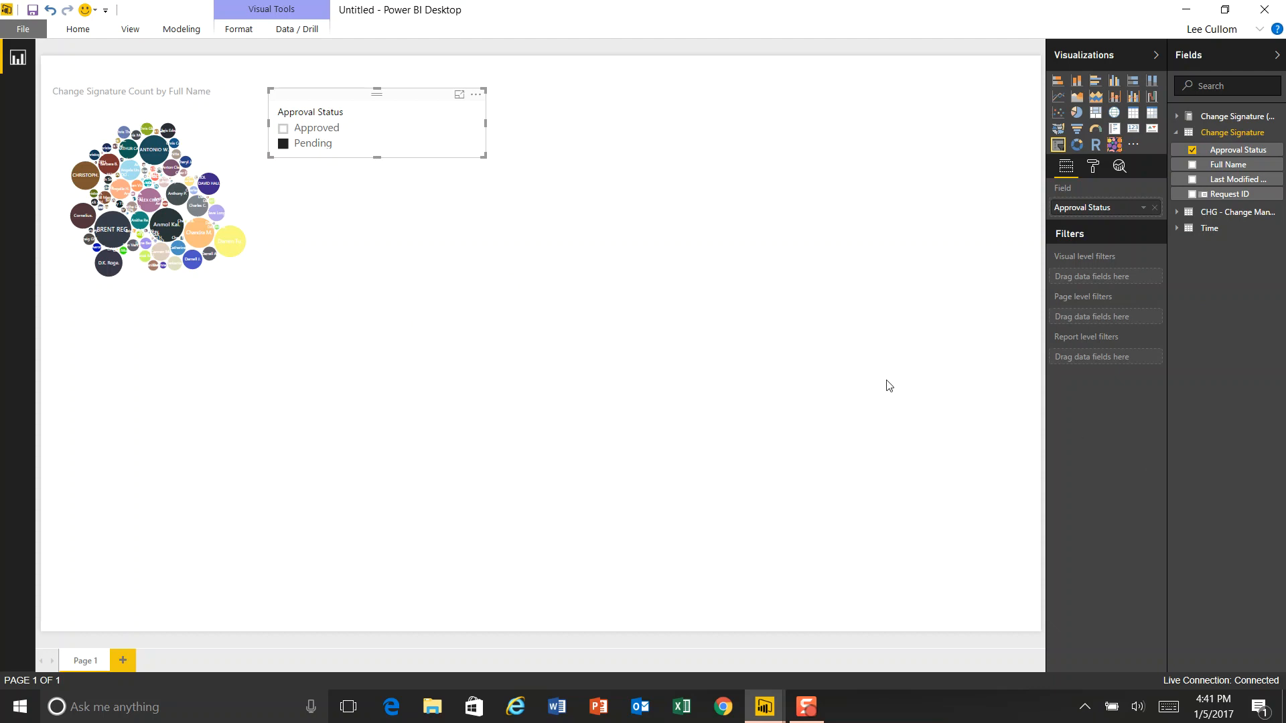
pyautogui.moveTo(244, 333)
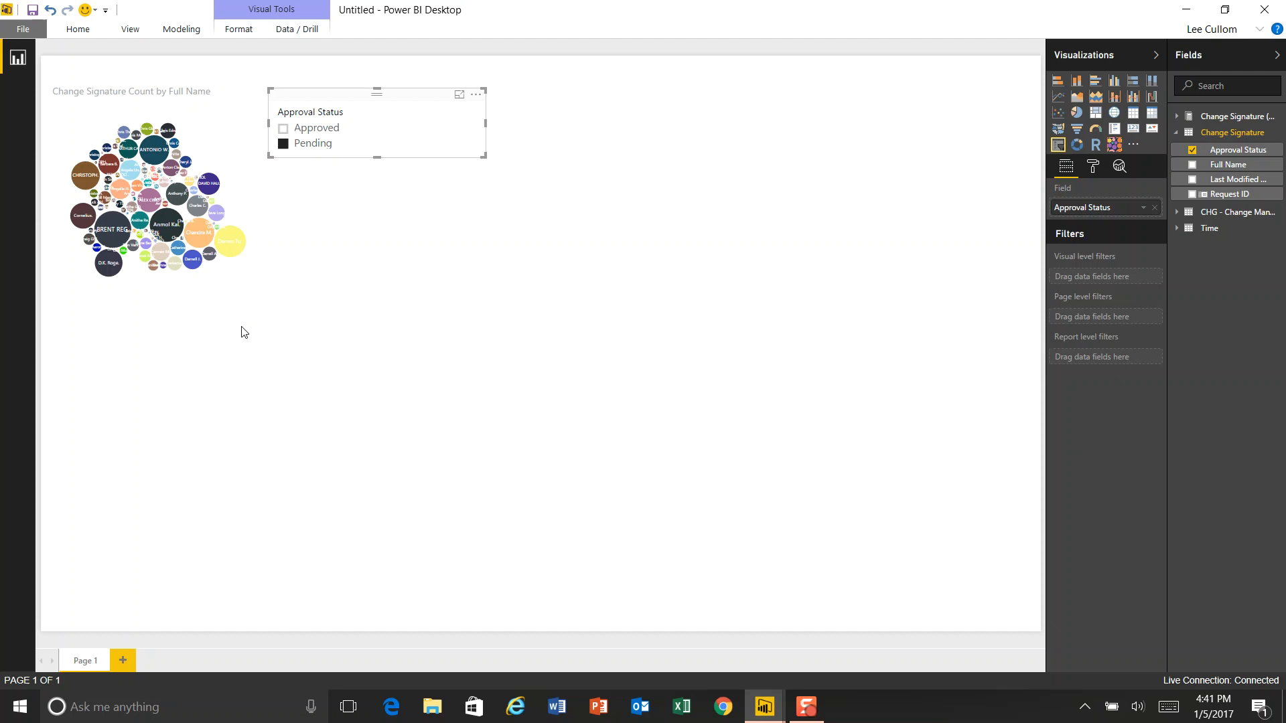
pyautogui.moveTo(1254, 230)
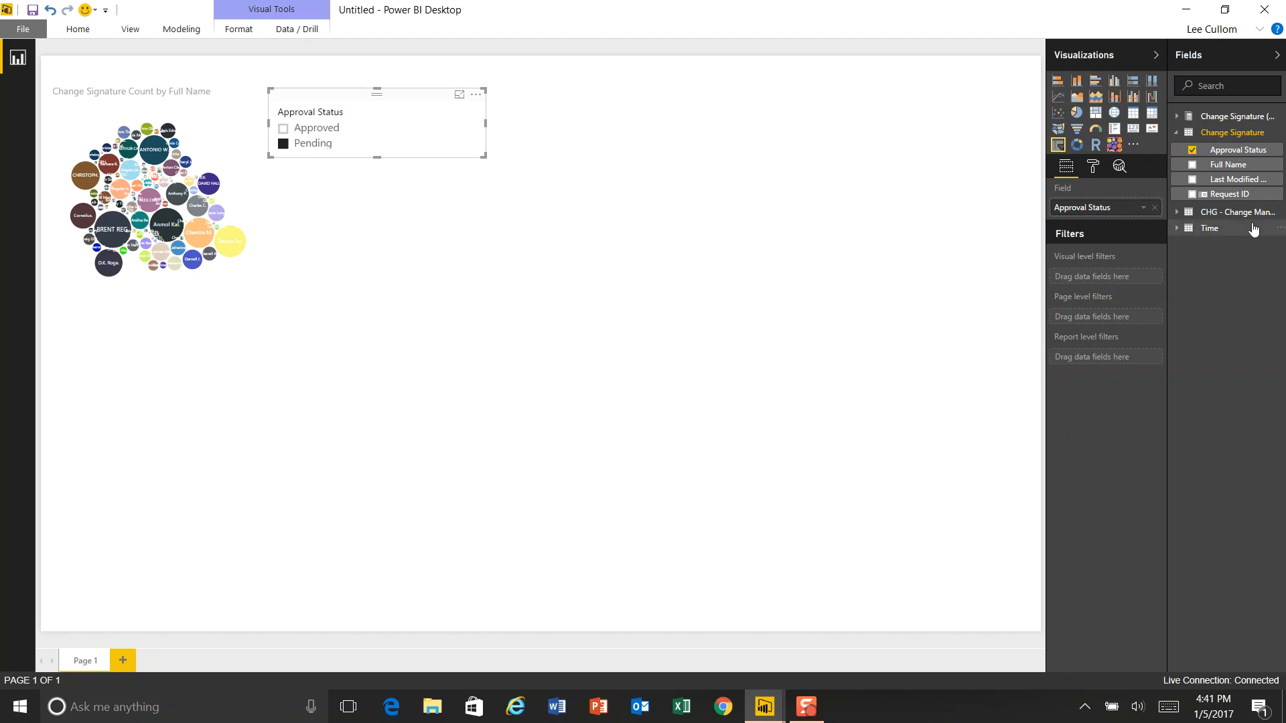
# Step: Deselect the slicer and insert a blank Table visual below it
pyautogui.click(1178, 132)
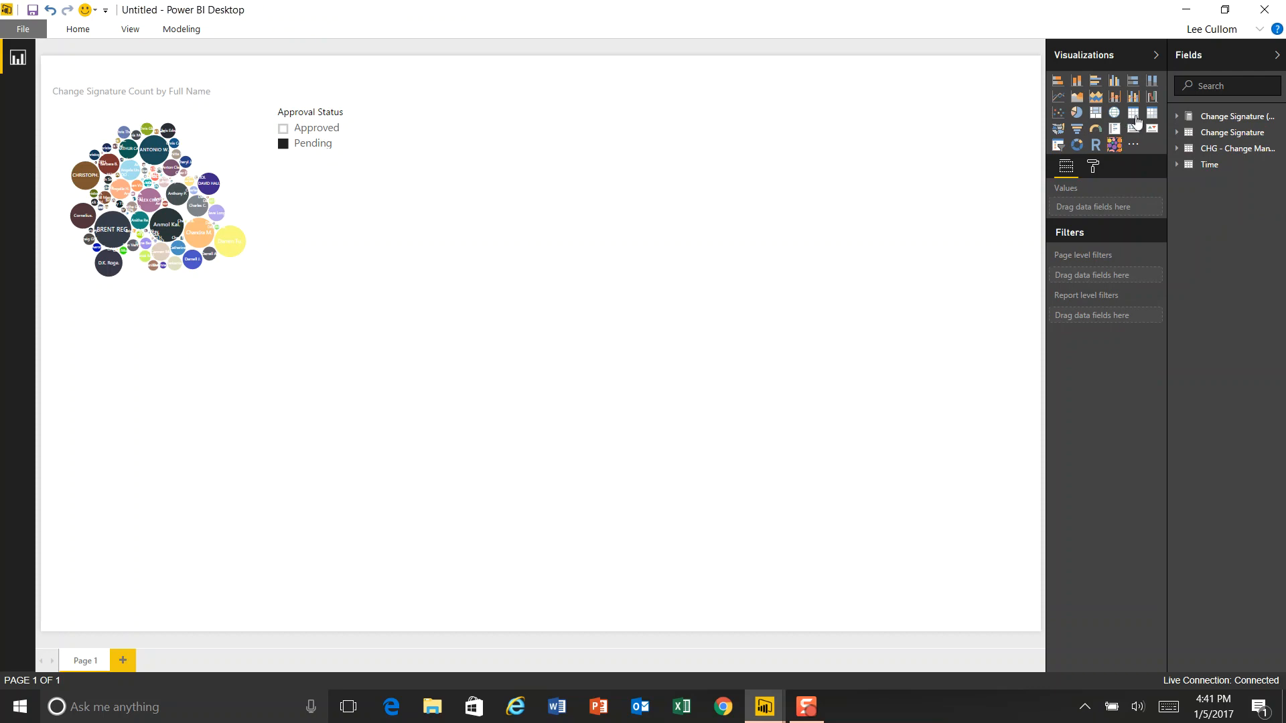
pyautogui.moveTo(1134, 113)
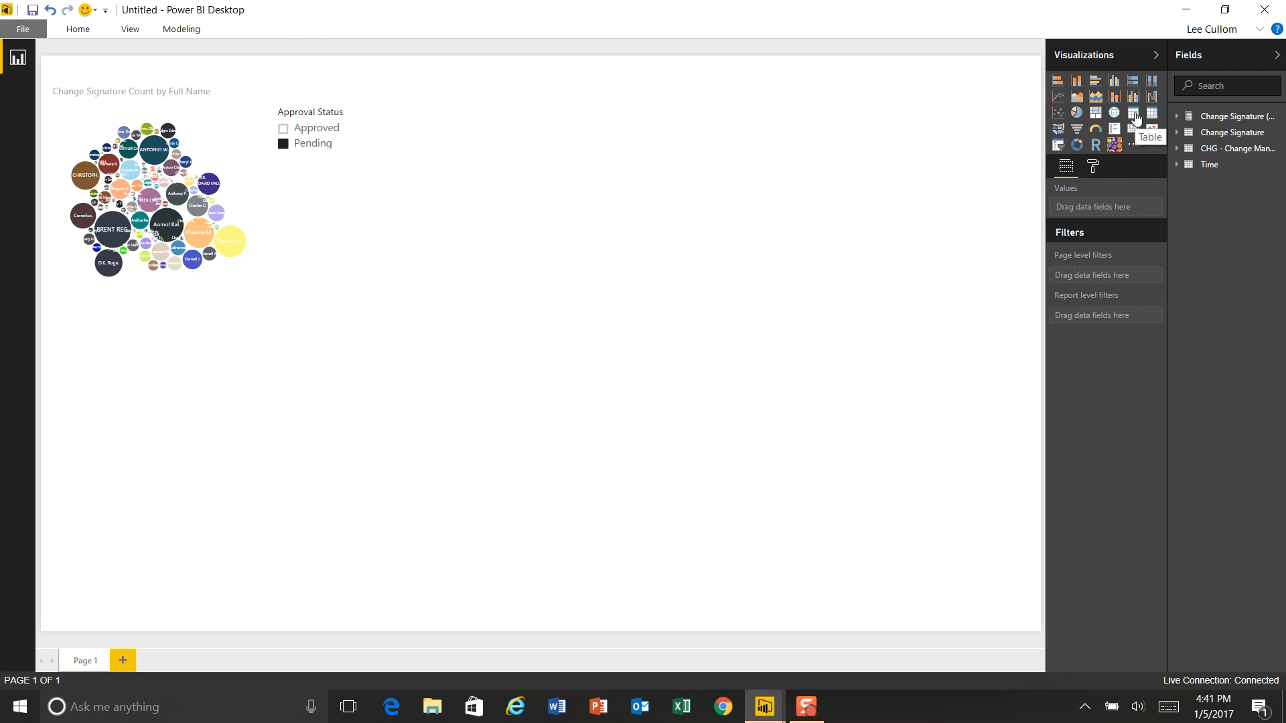
pyautogui.click(1134, 112)
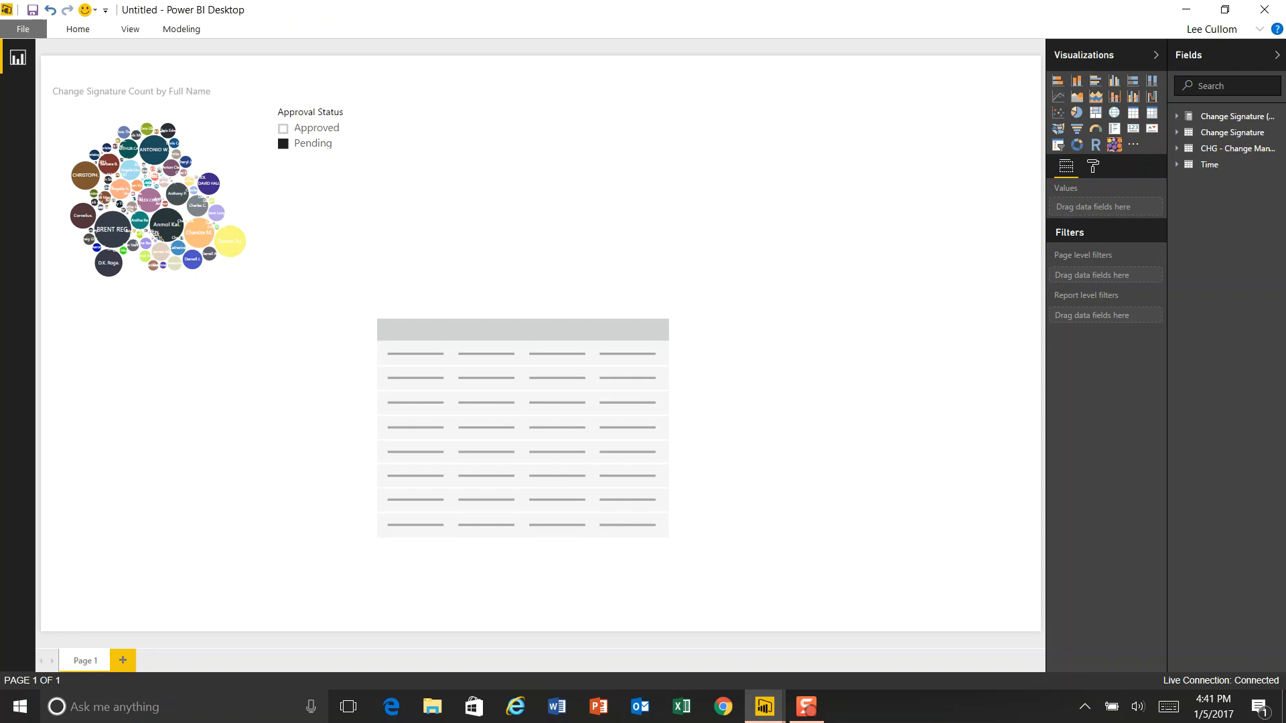
pyautogui.moveTo(1115, 161)
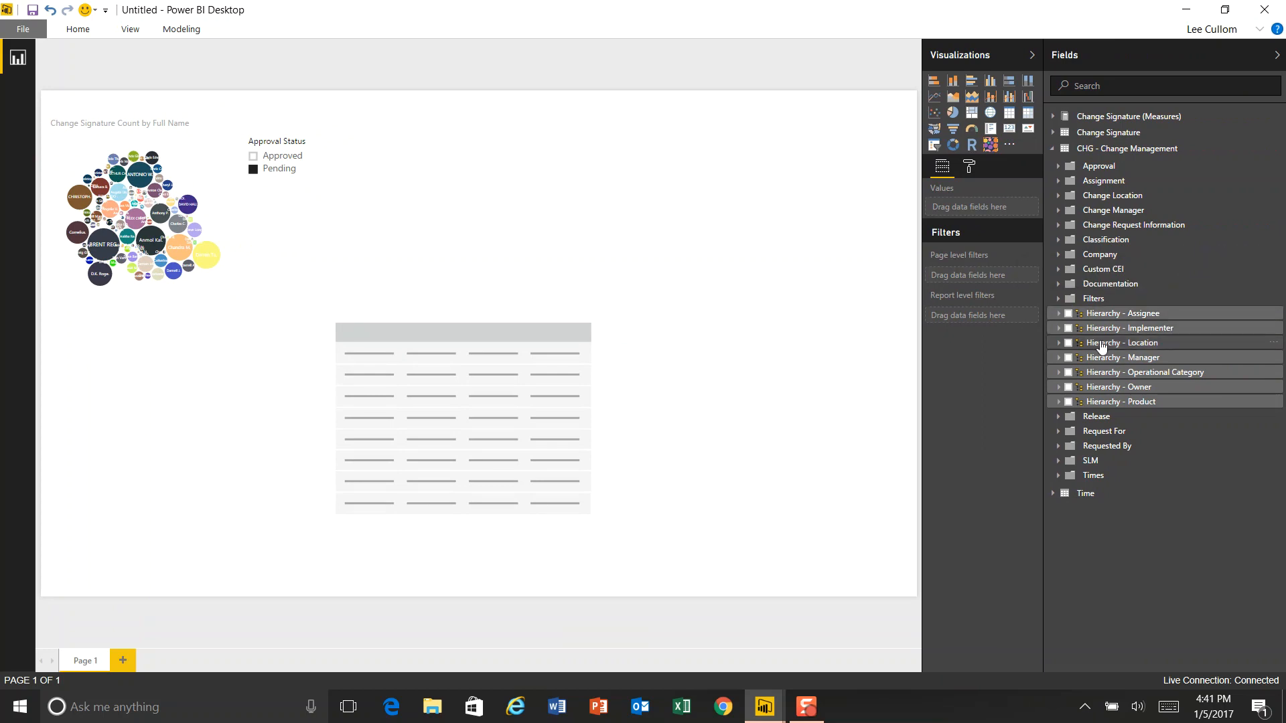
pyautogui.moveTo(1033, 355)
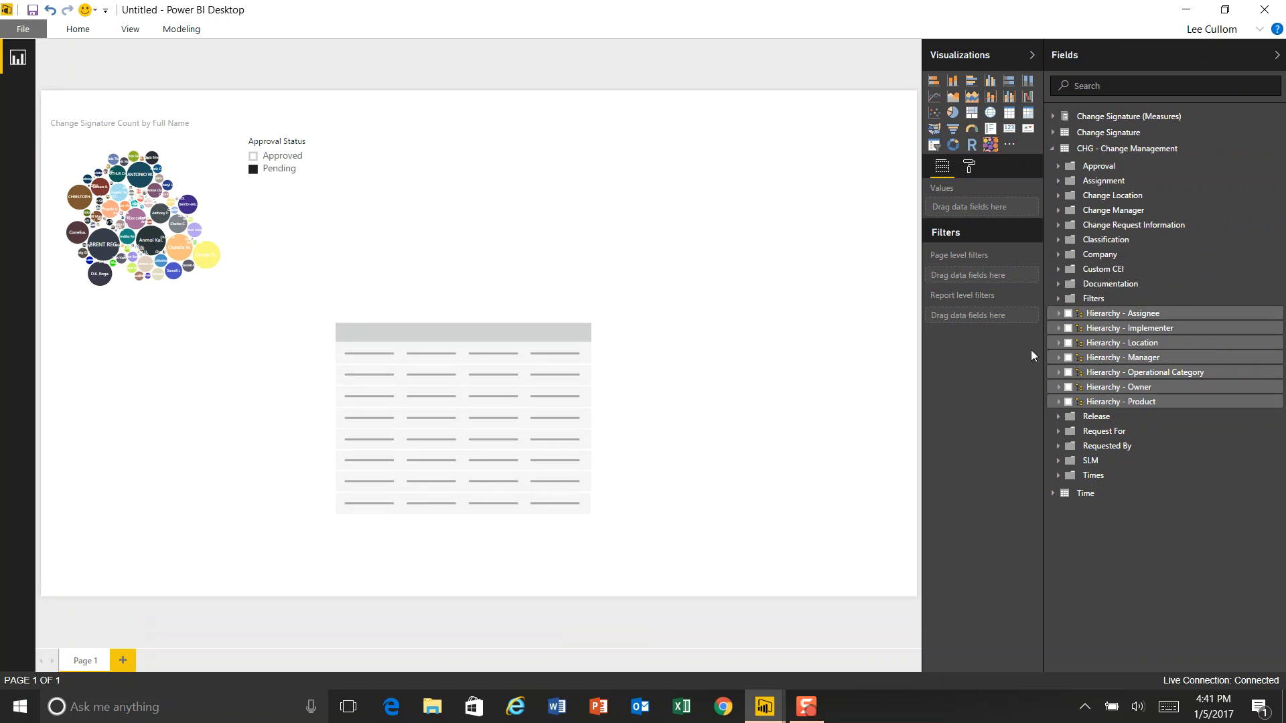
pyautogui.moveTo(1056, 373)
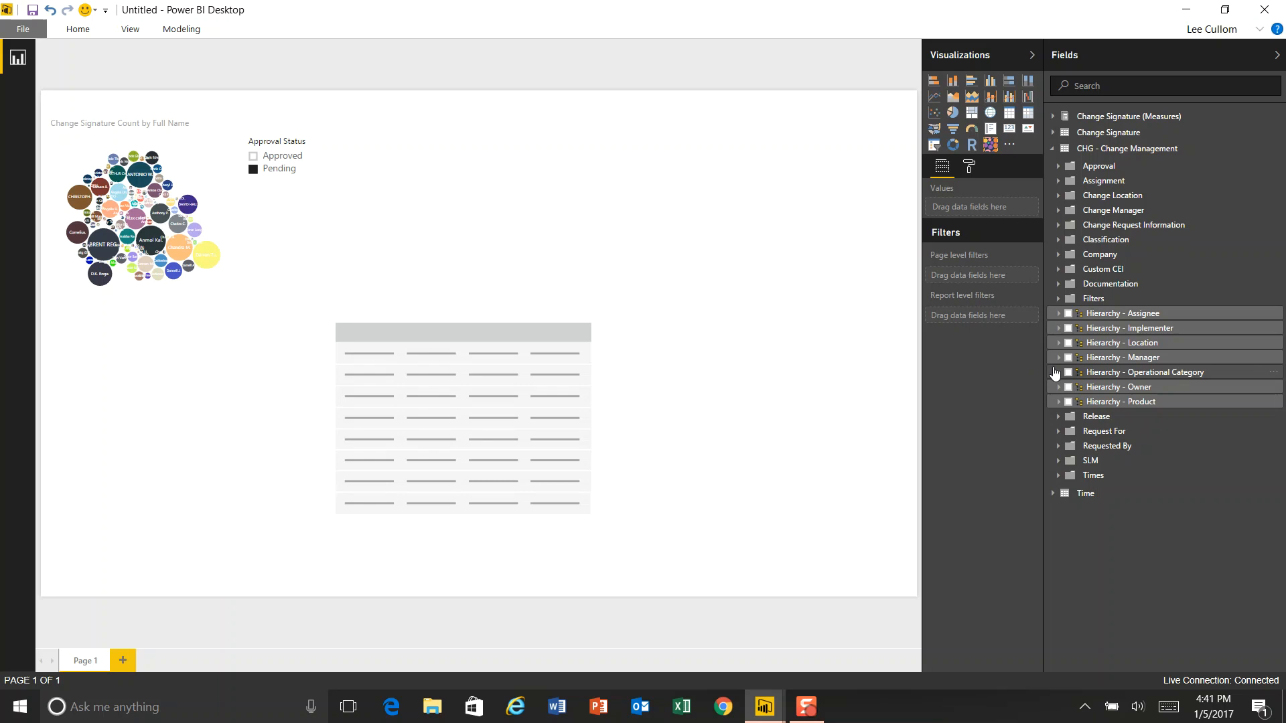
pyautogui.moveTo(1069, 411)
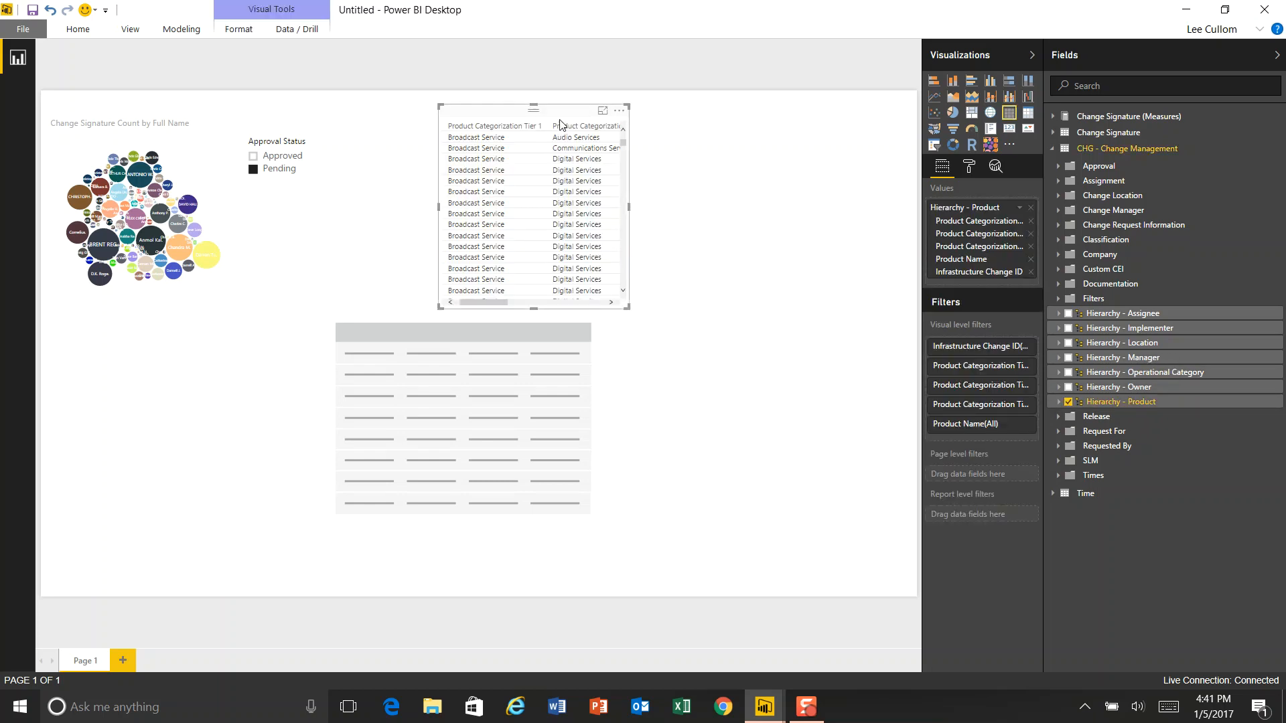
# Step: Add Hierarchy - Product to the table and drop Product Categorization Tier 3 from Values
pyautogui.click(443, 402)
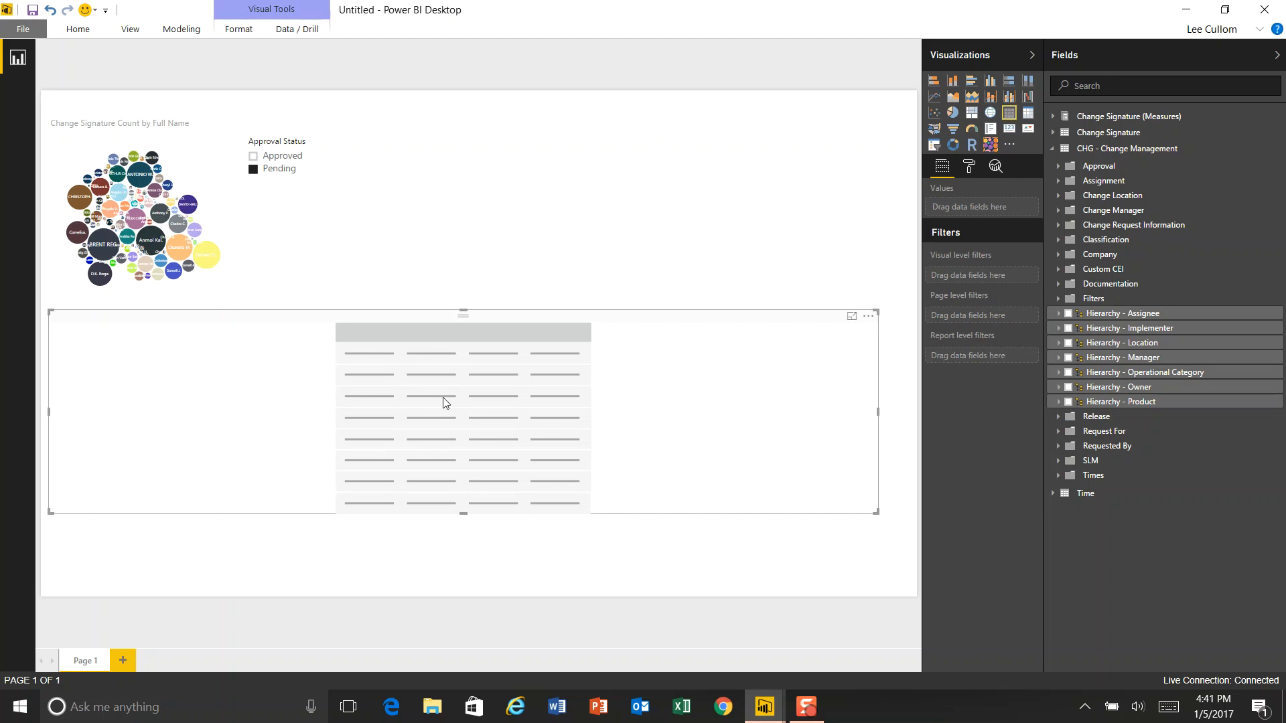
pyautogui.moveTo(1071, 402)
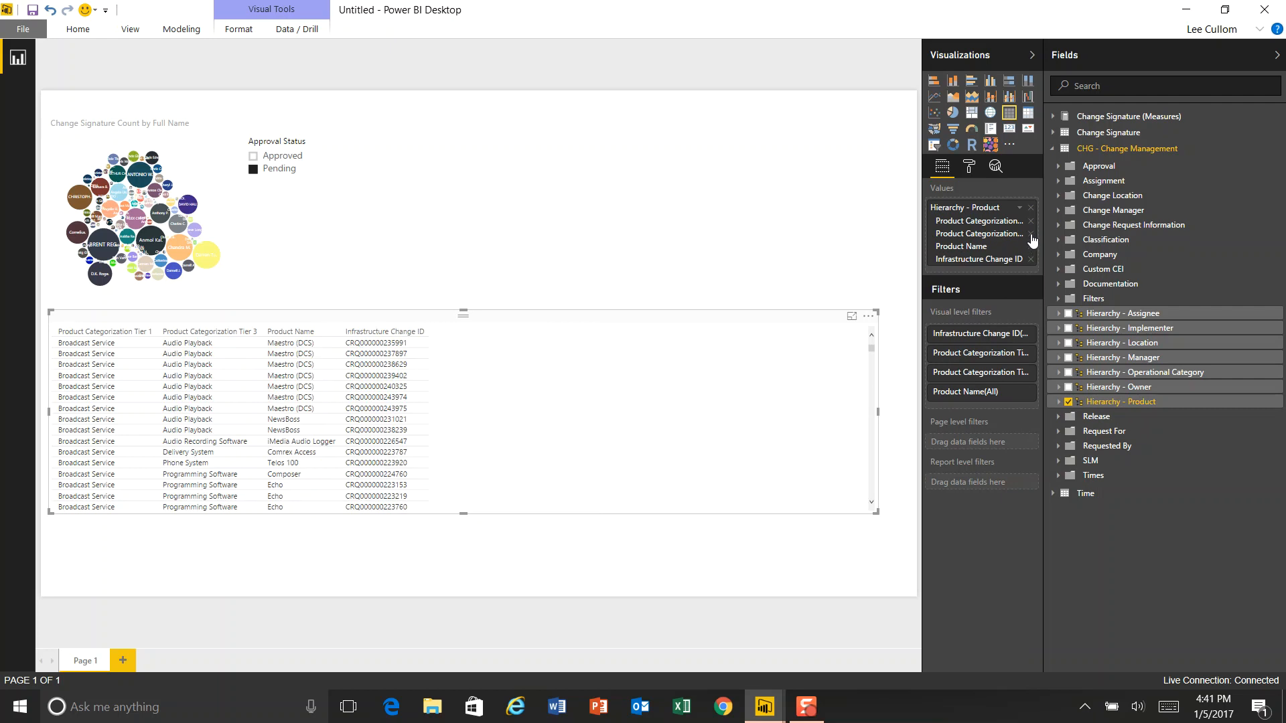
pyautogui.click(1031, 233)
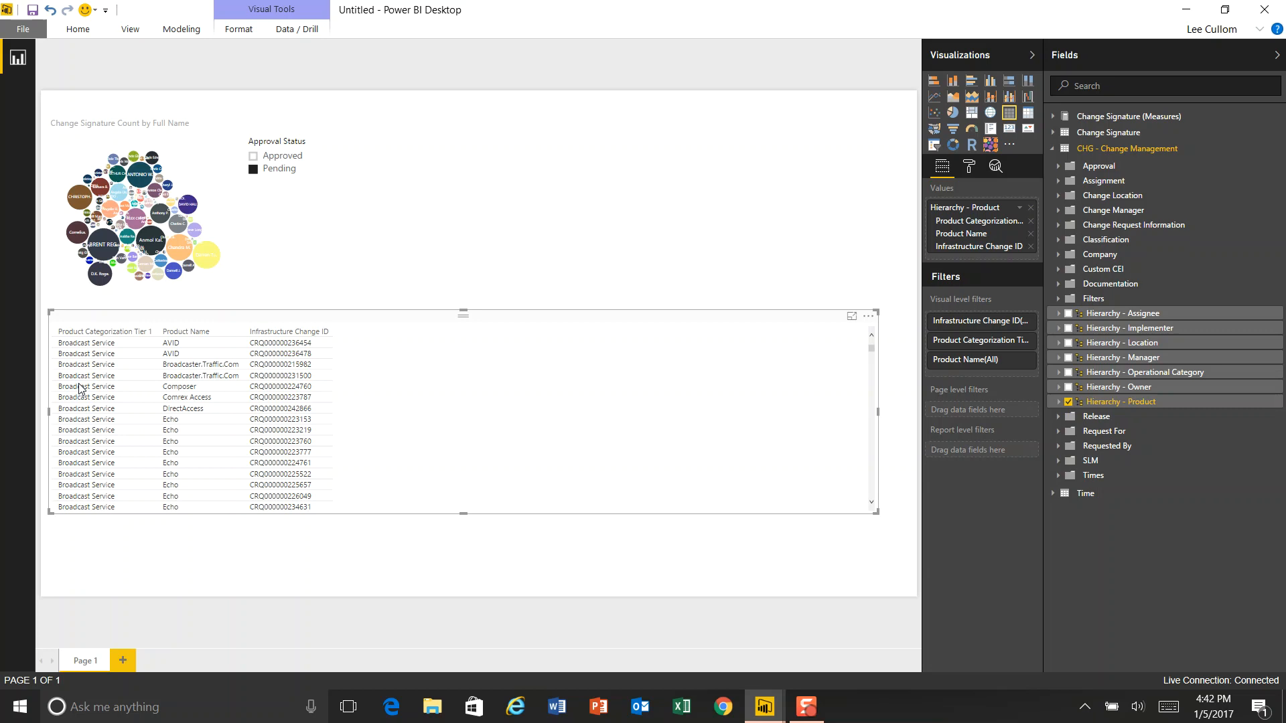
pyautogui.moveTo(199, 365)
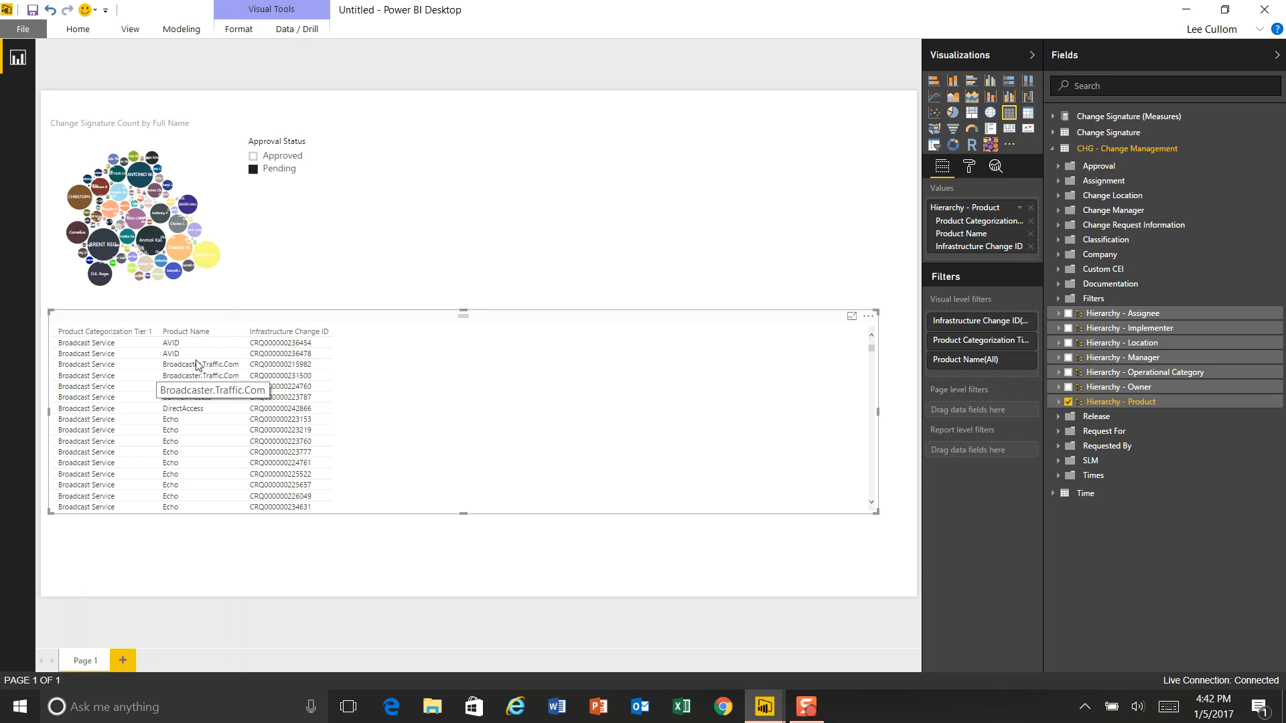
pyautogui.moveTo(298, 366)
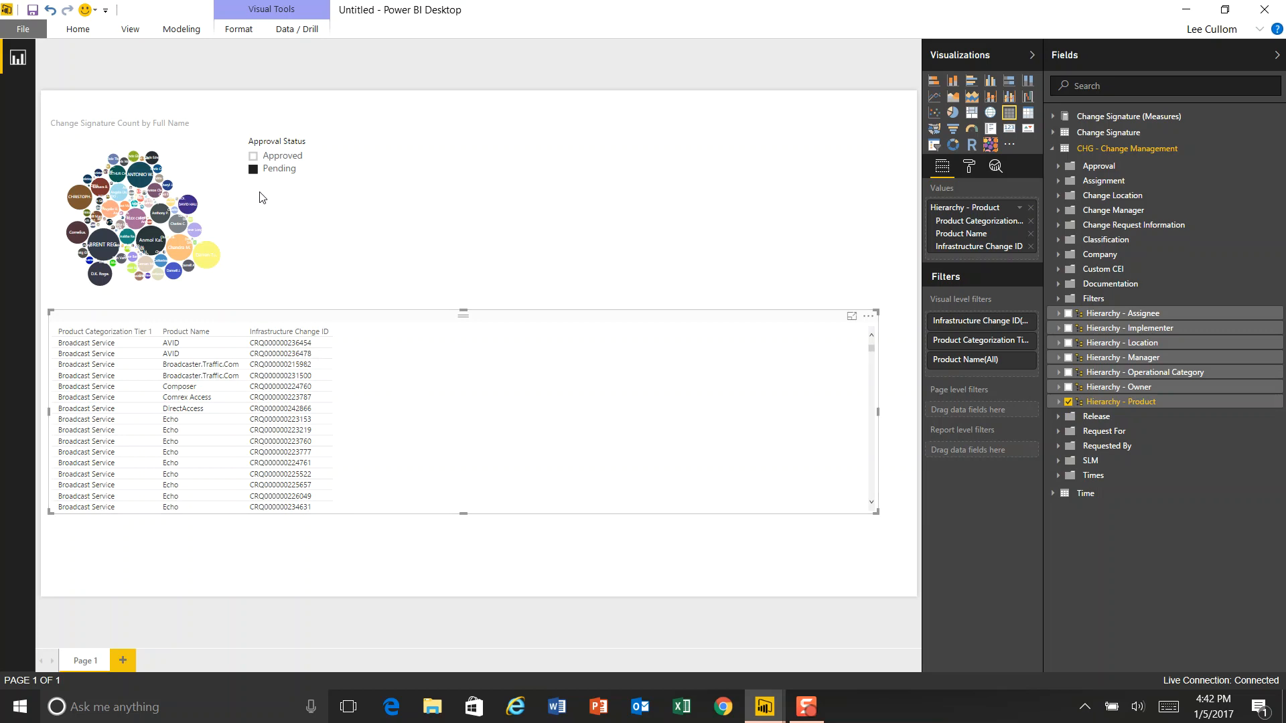
pyautogui.moveTo(394, 350)
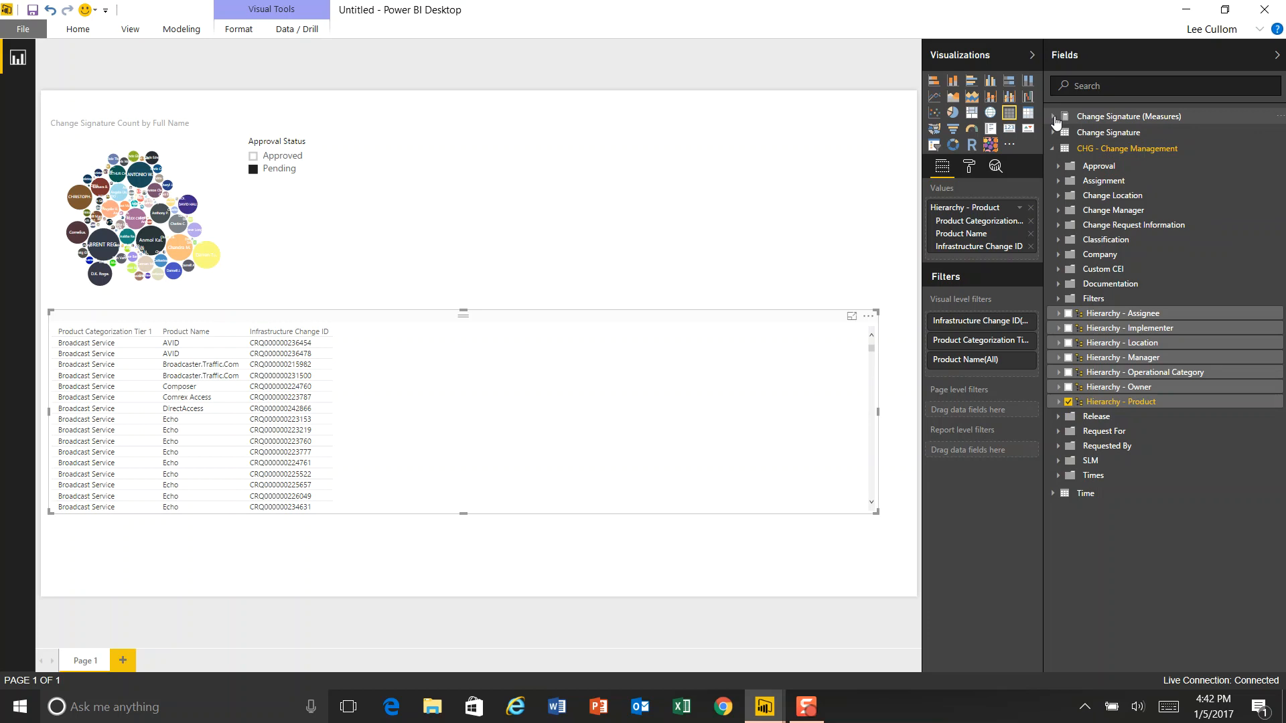
# Step: Add Change Signature Count to the table and sort it highest first (total 19586)
pyautogui.click(1055, 116)
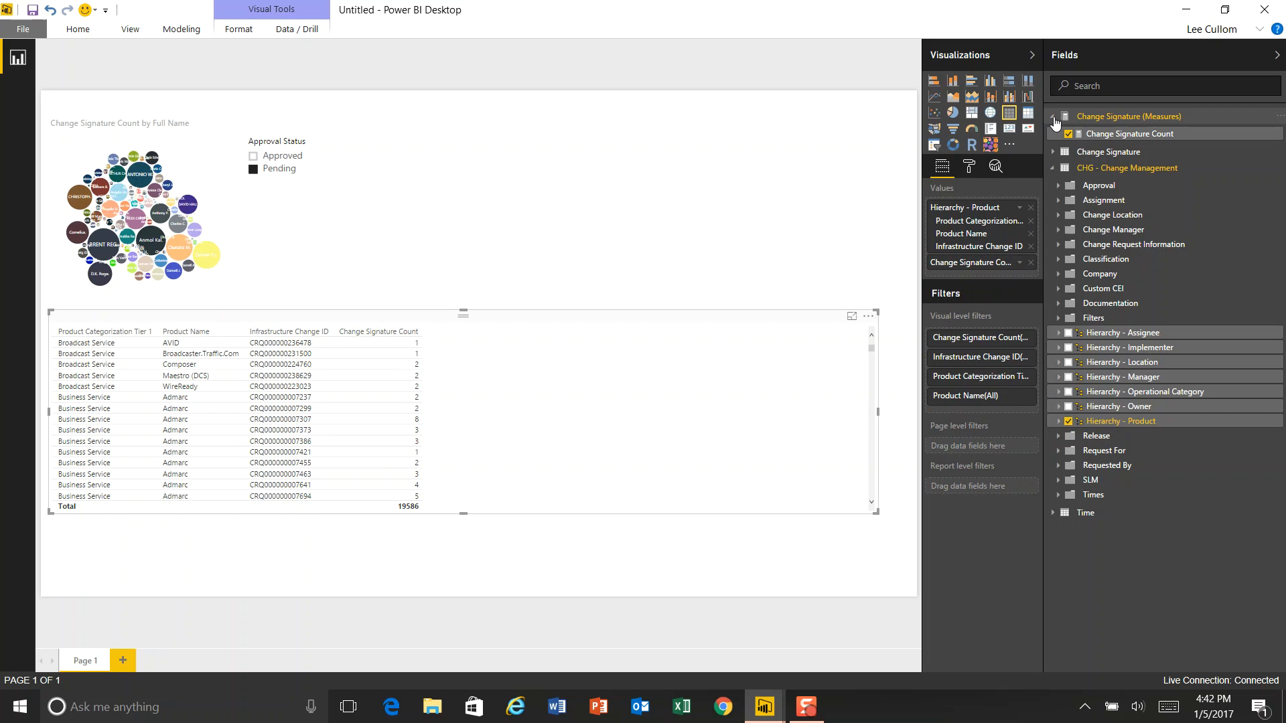
pyautogui.click(1056, 116)
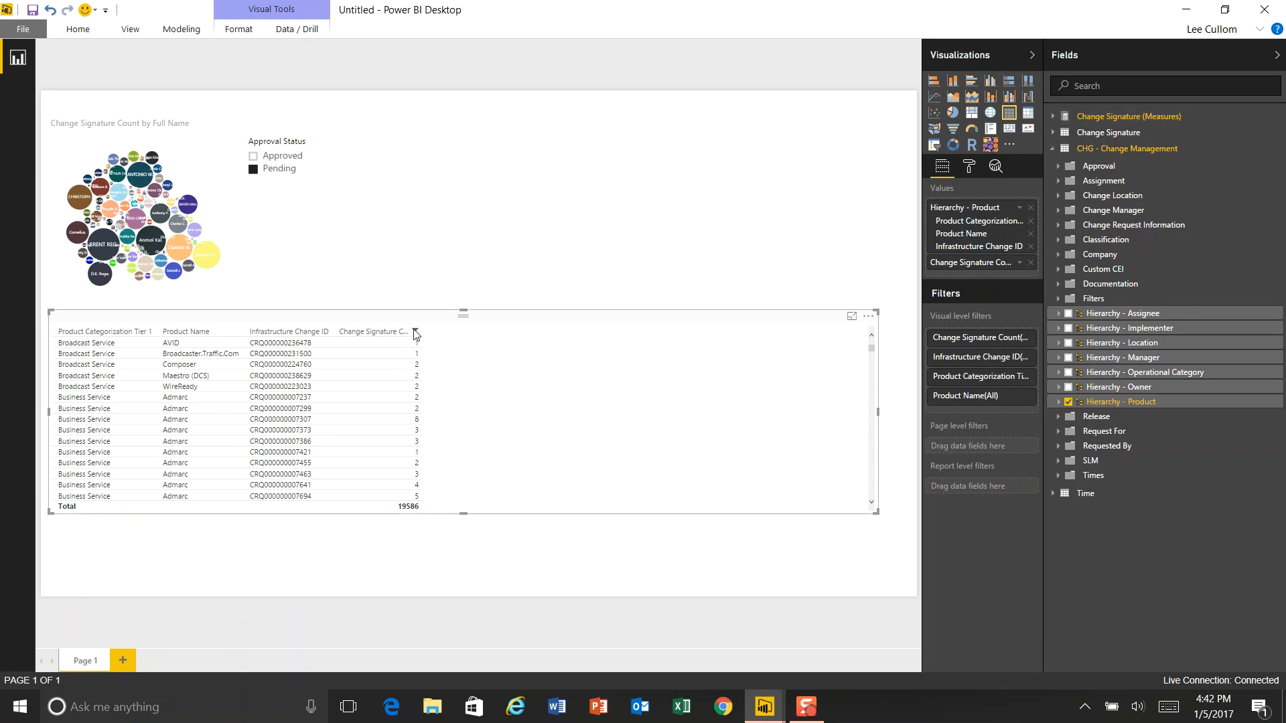
pyautogui.click(434, 330)
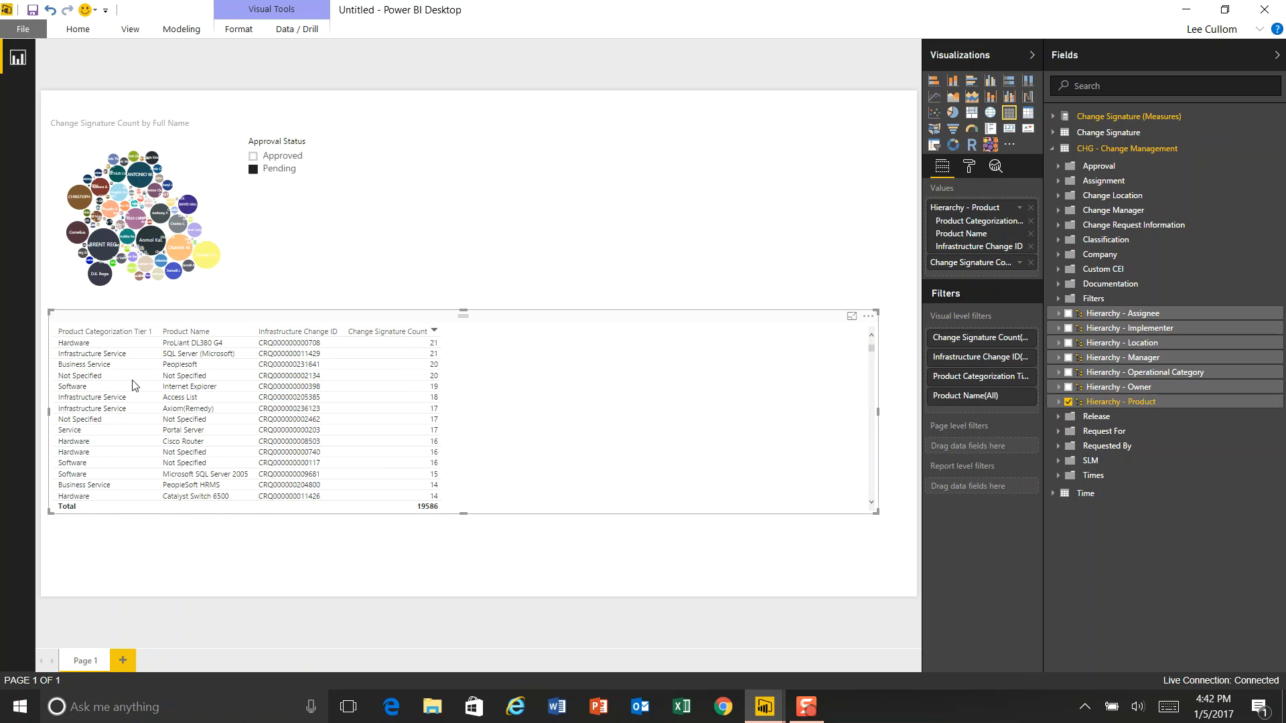
pyautogui.moveTo(151, 403)
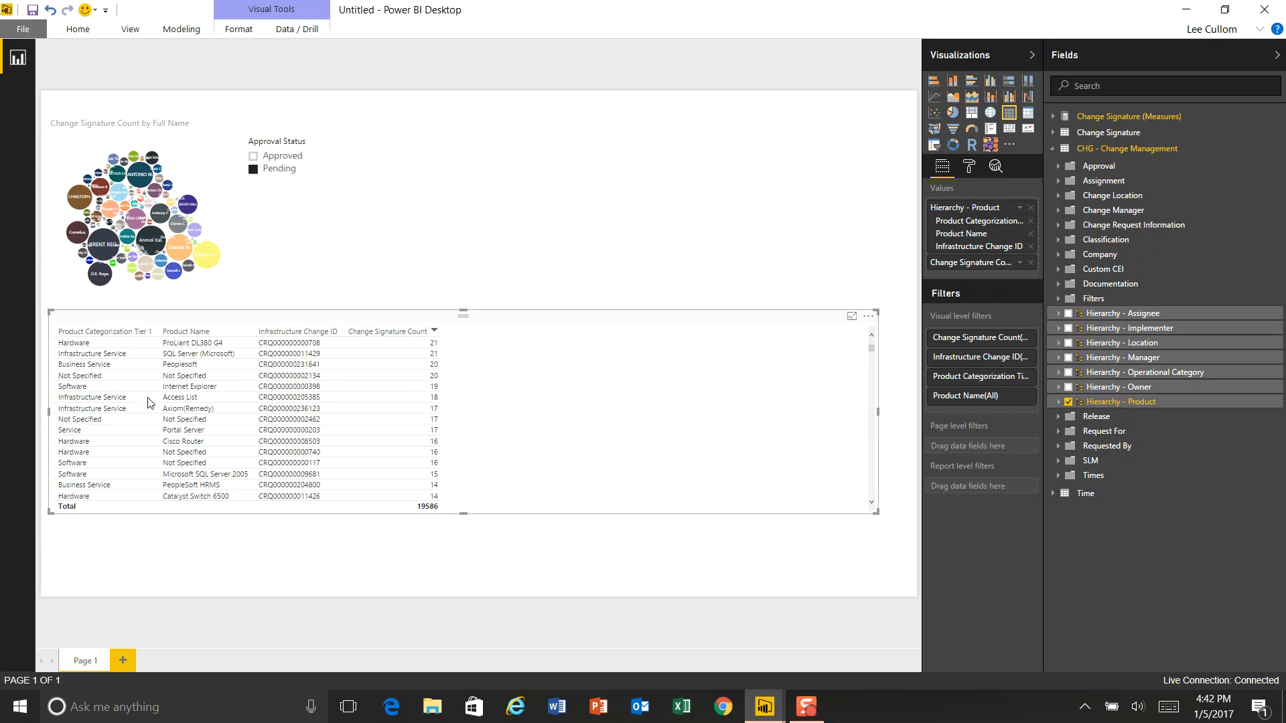
pyautogui.moveTo(179, 398)
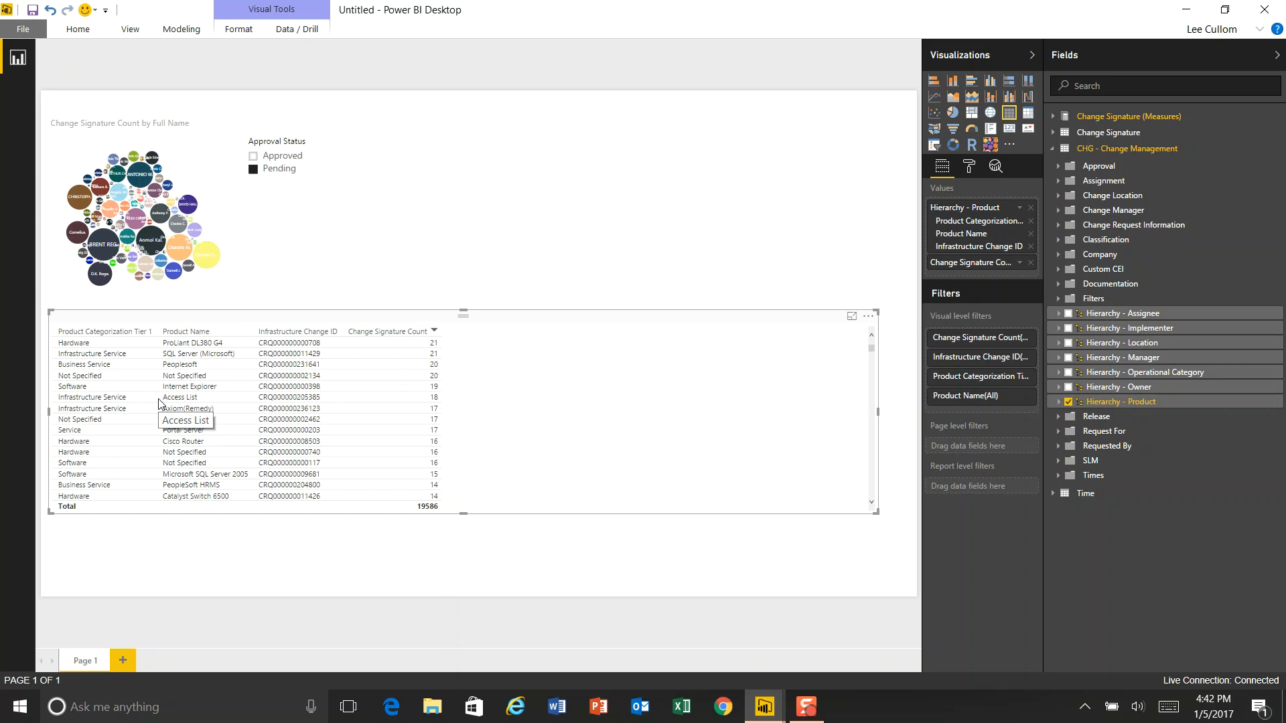
pyautogui.moveTo(359, 351)
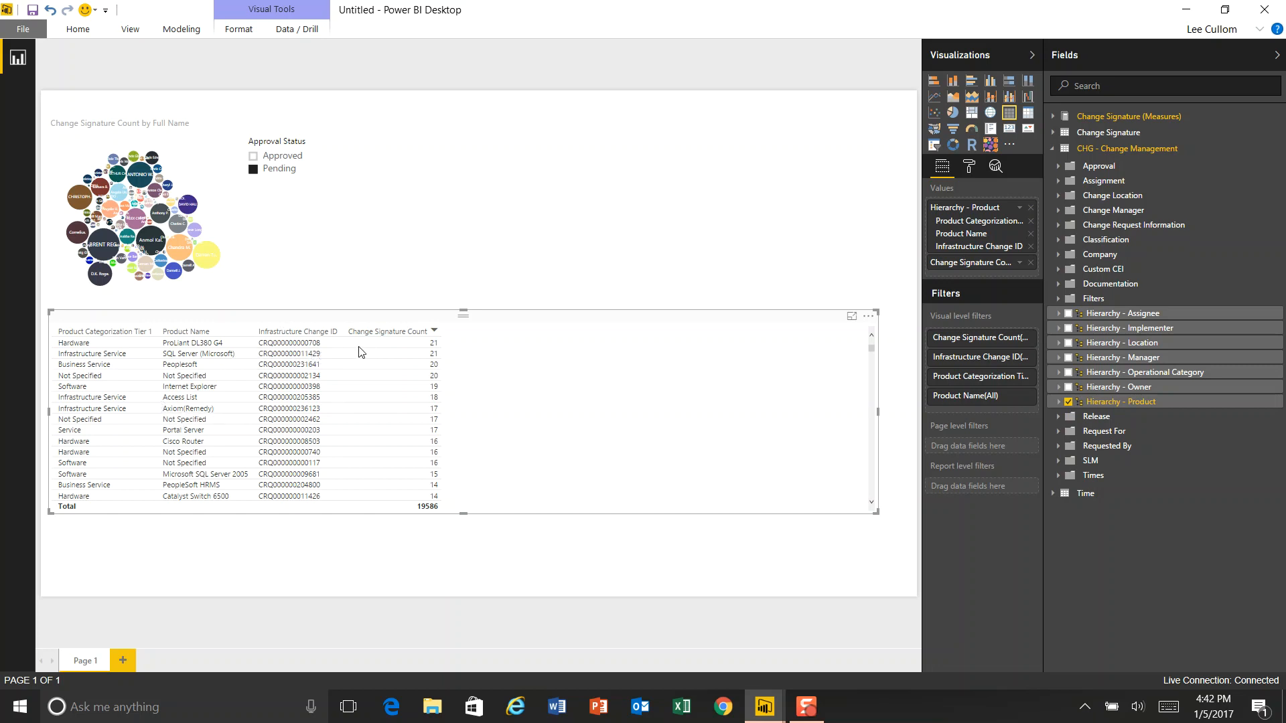
pyautogui.moveTo(534, 321)
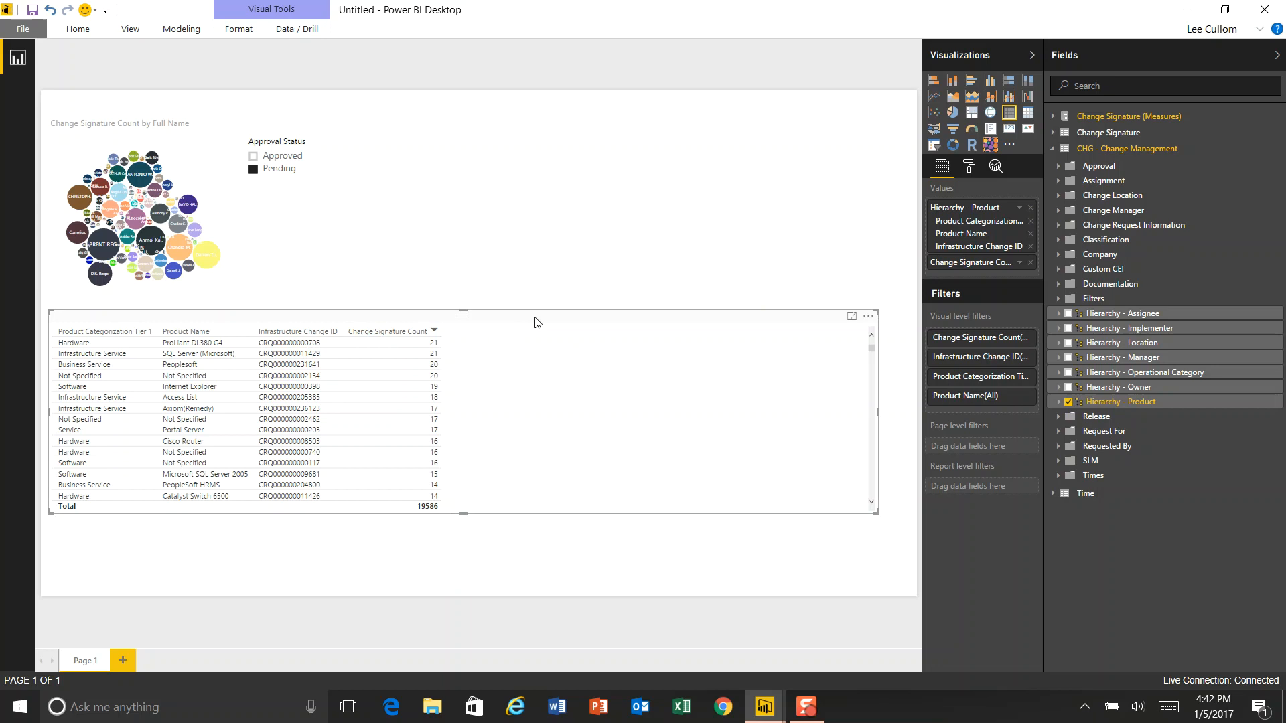
pyautogui.moveTo(208, 351)
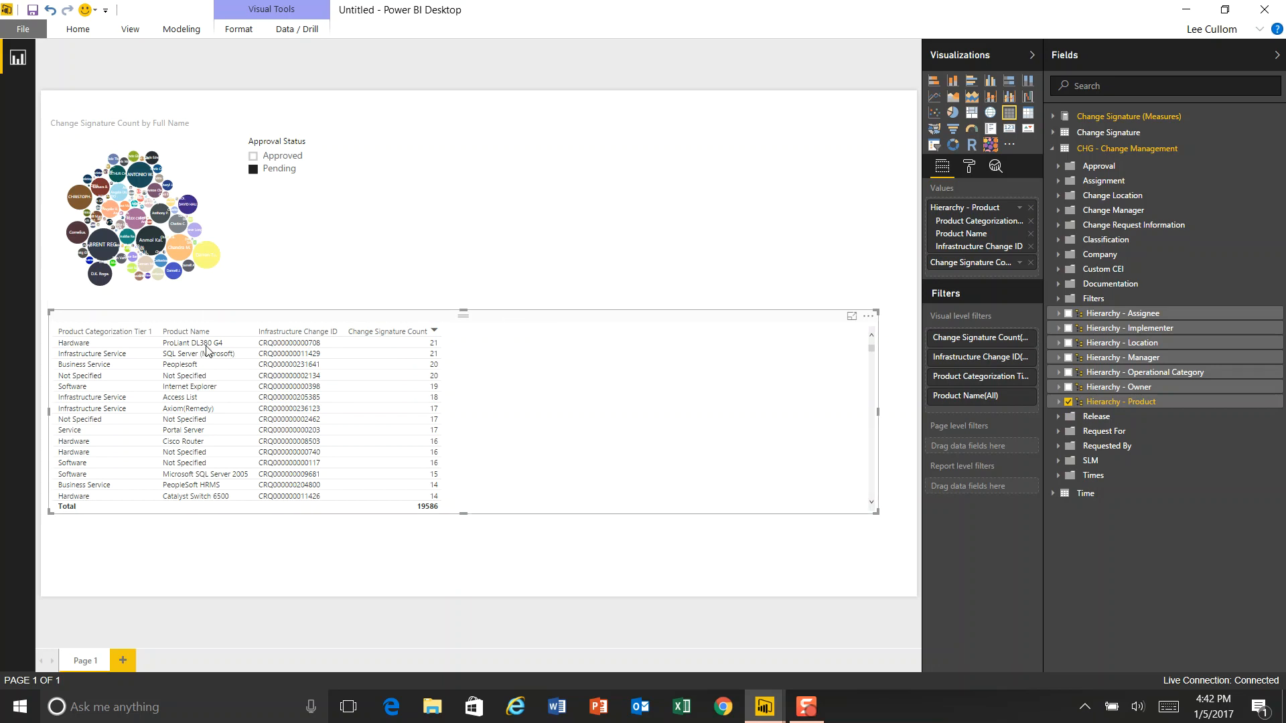
pyautogui.moveTo(526, 301)
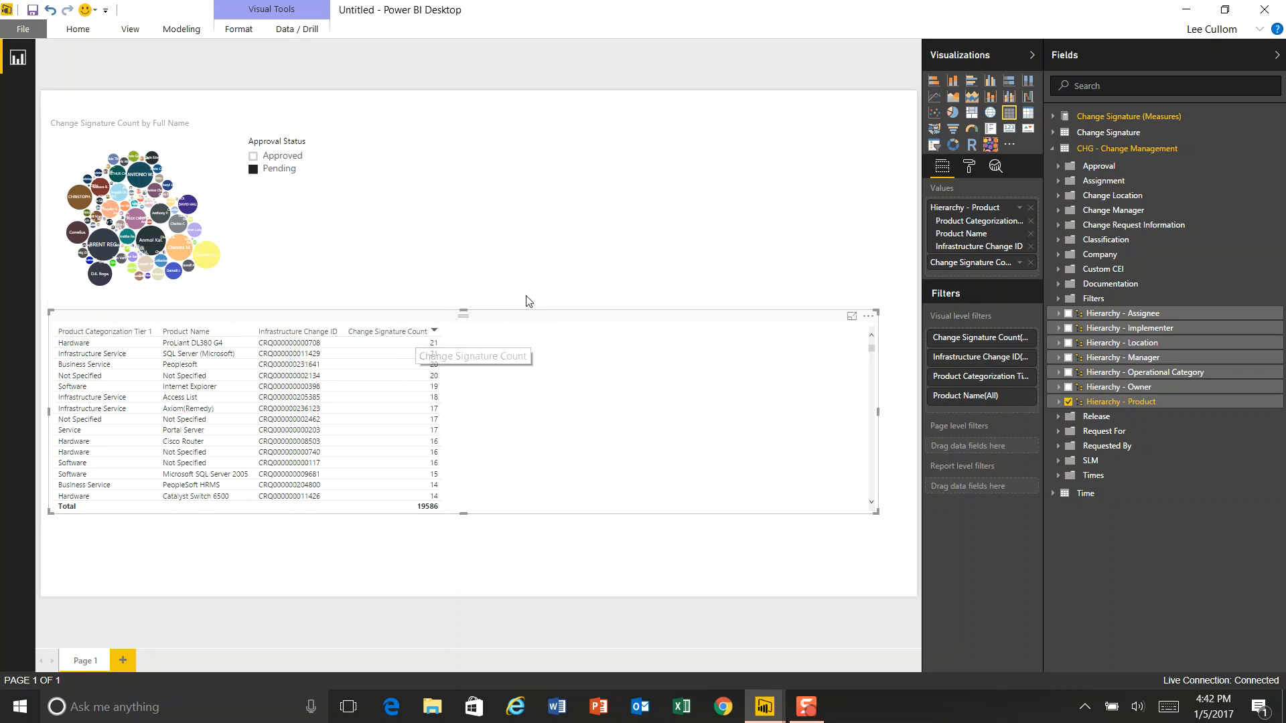
pyautogui.moveTo(607, 321)
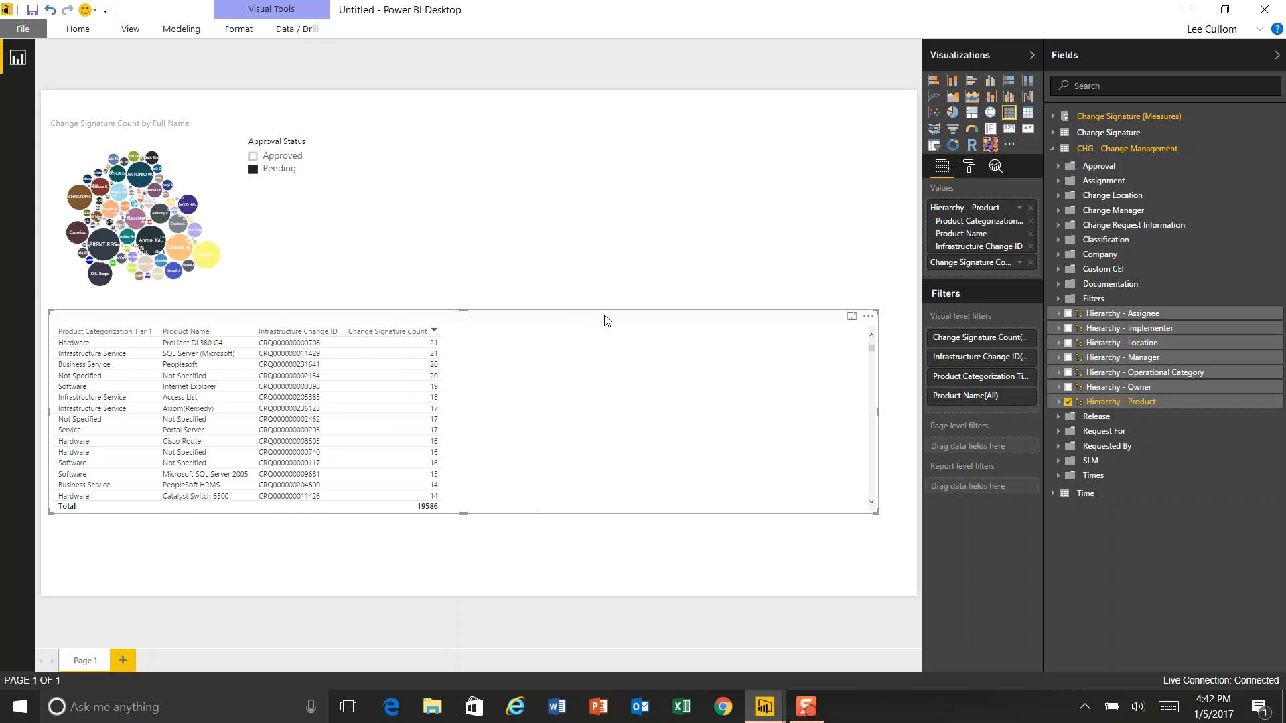